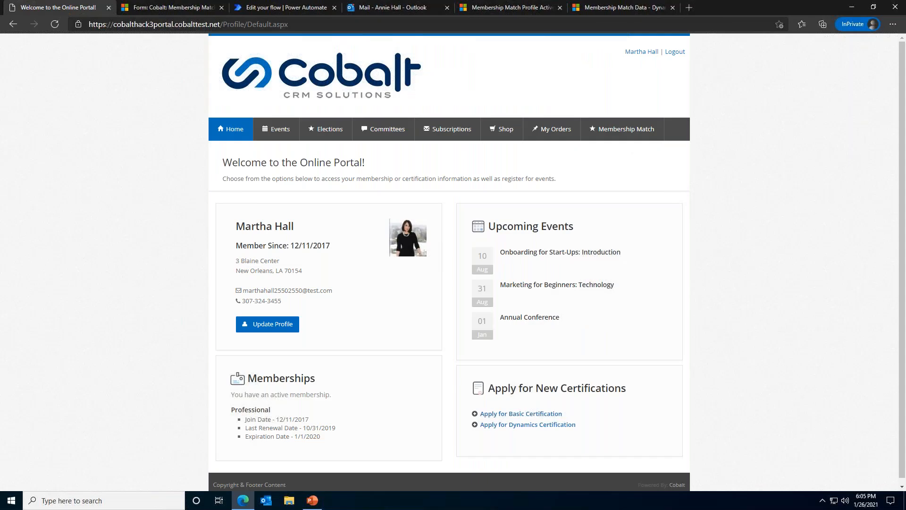
mouse_move(723, 268)
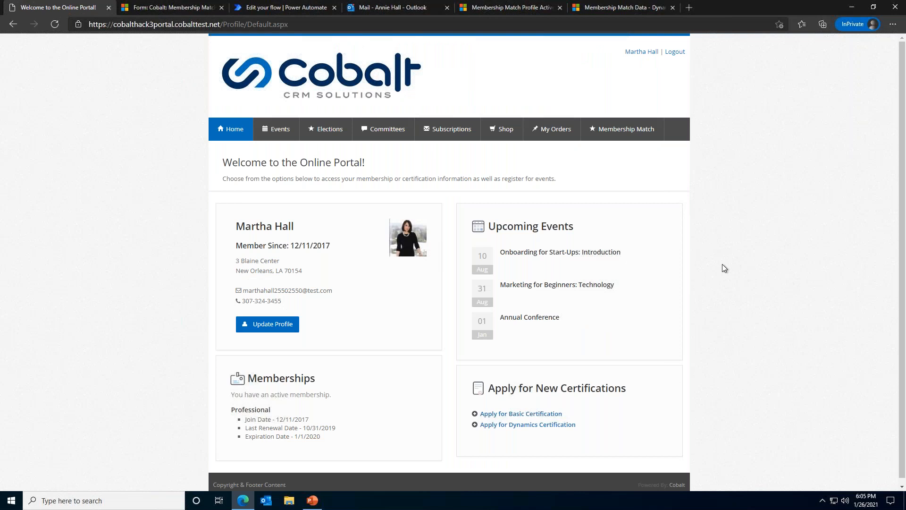
mouse_move(850, 316)
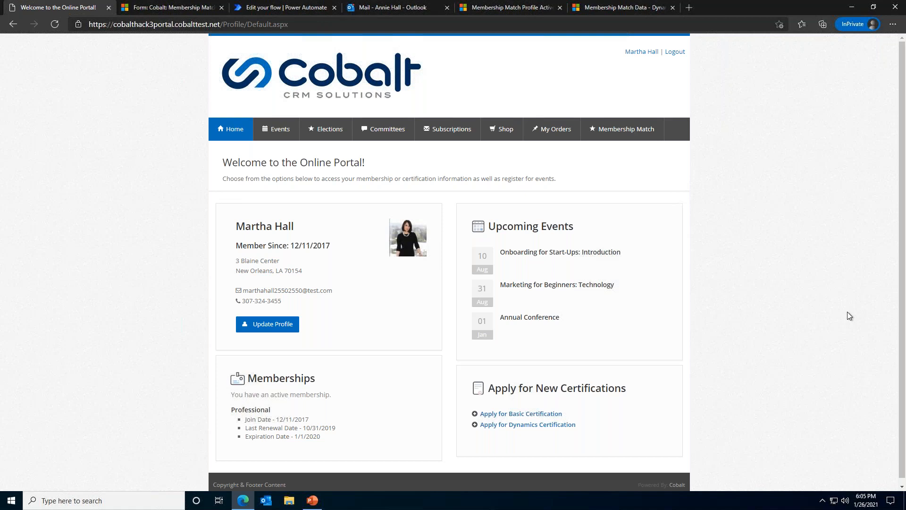
mouse_move(667, 290)
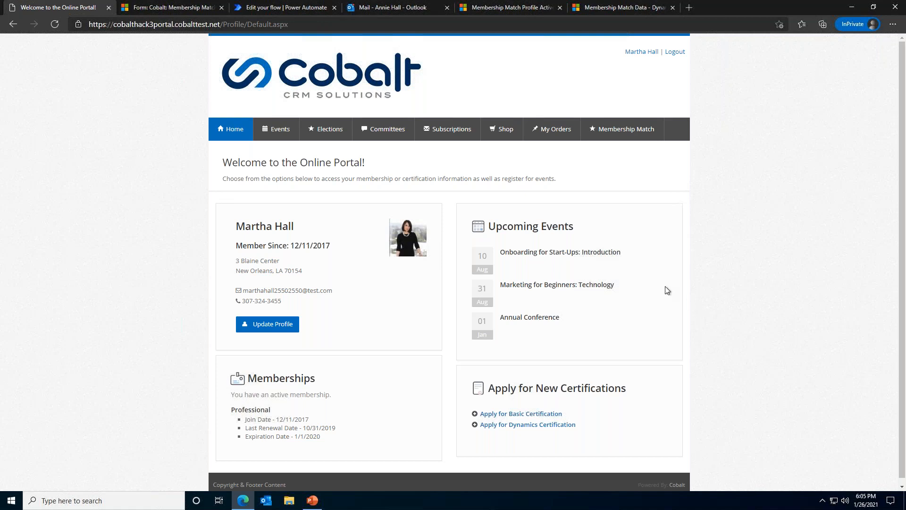
mouse_move(748, 376)
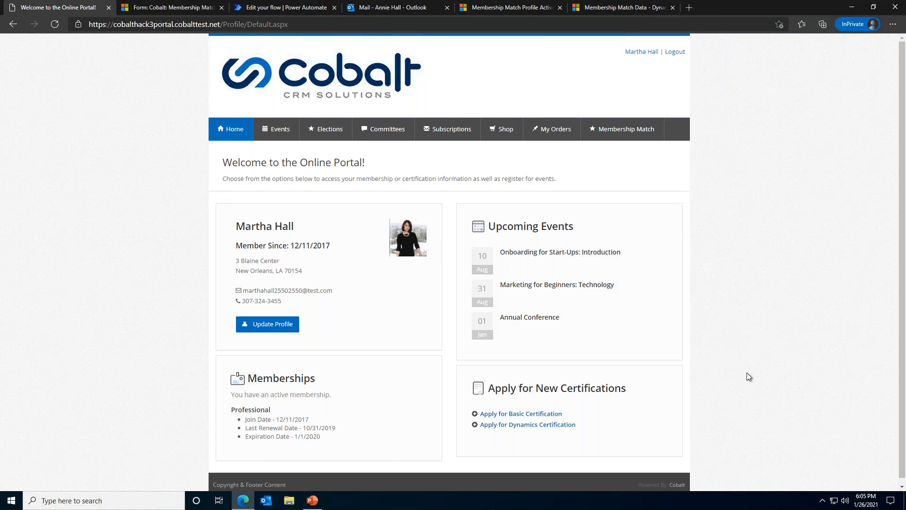
mouse_move(376, 308)
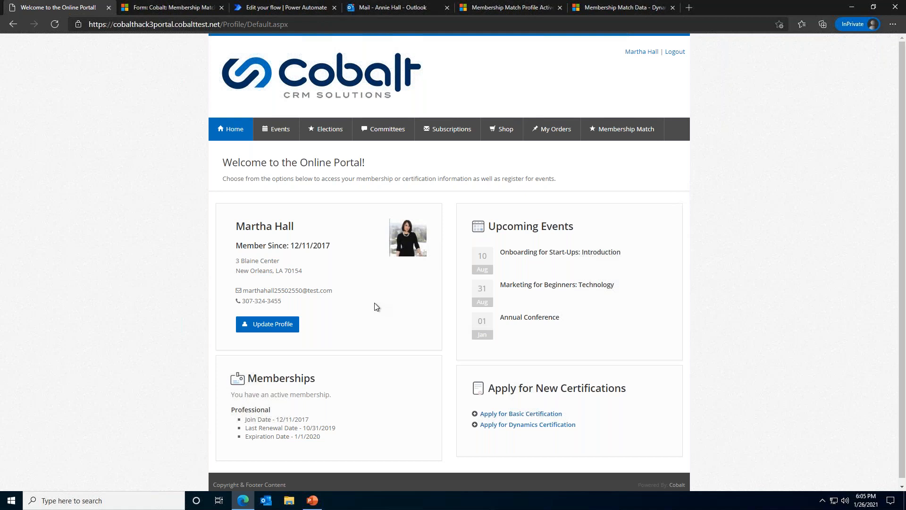
mouse_move(375, 302)
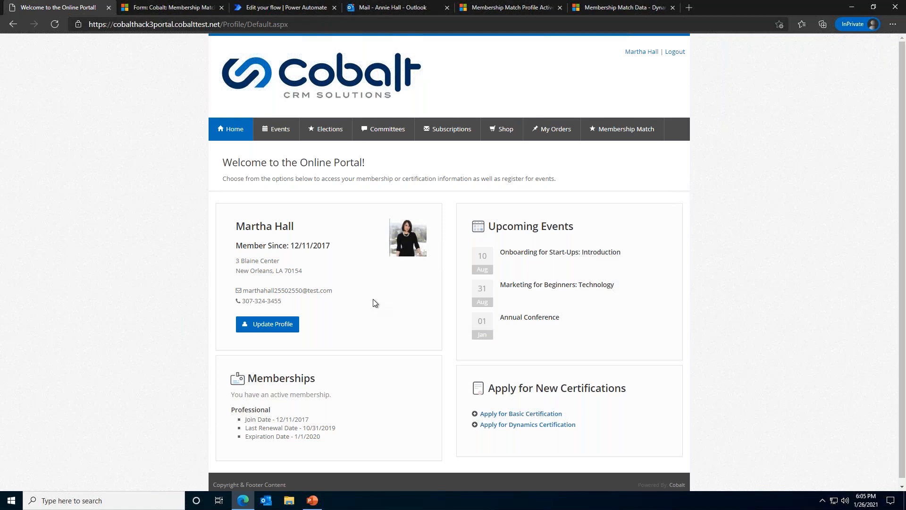
mouse_move(619, 351)
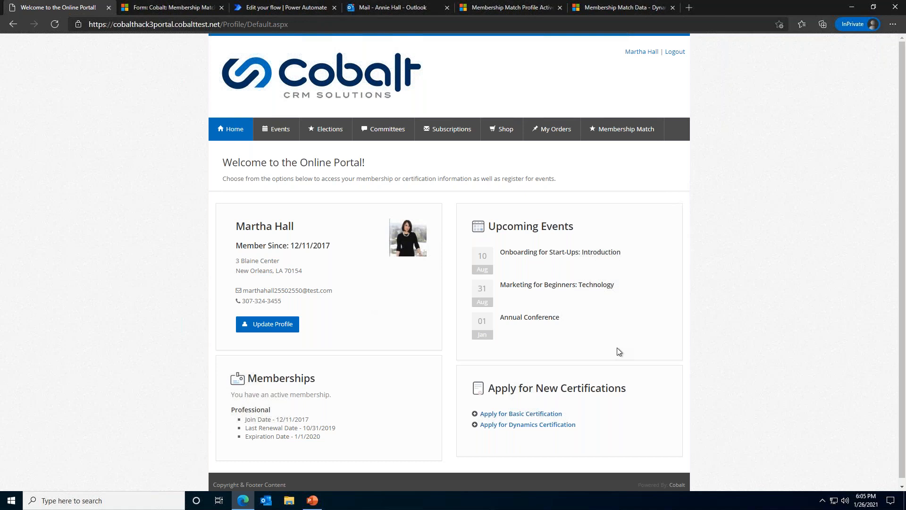
mouse_move(412, 343)
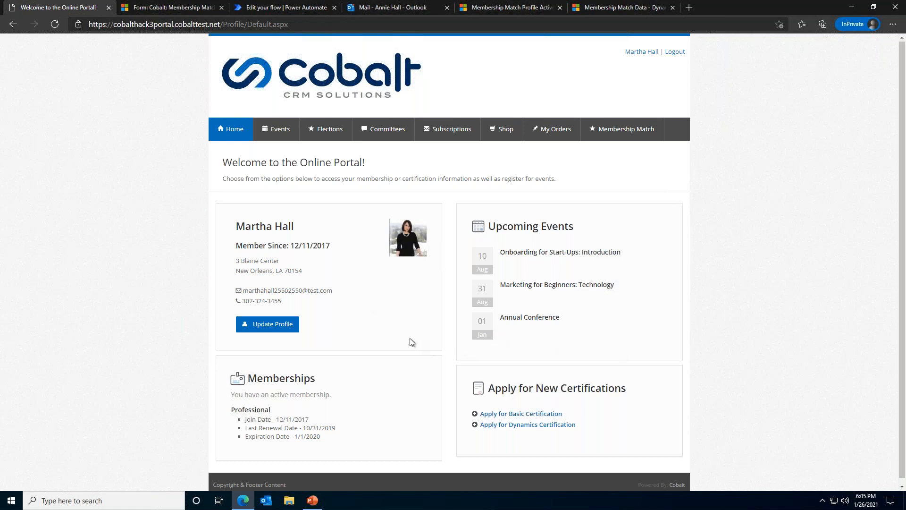
mouse_move(339, 297)
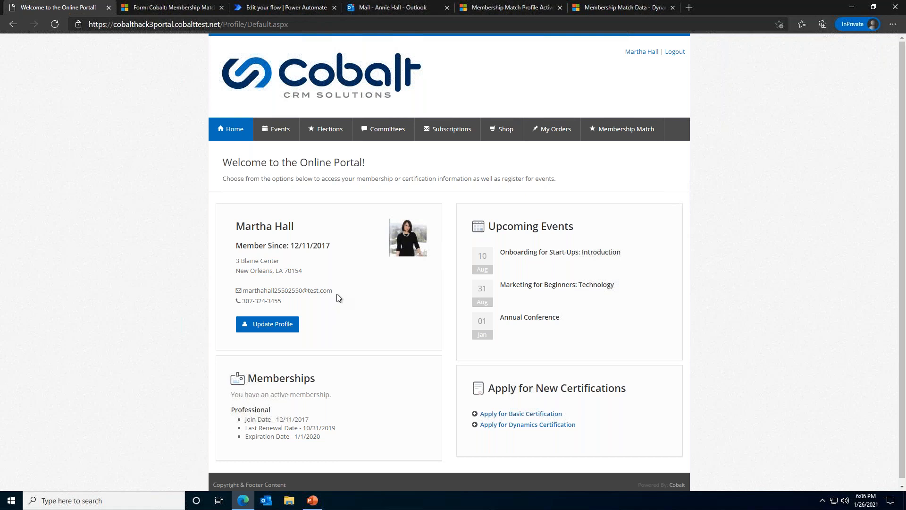
mouse_move(339, 297)
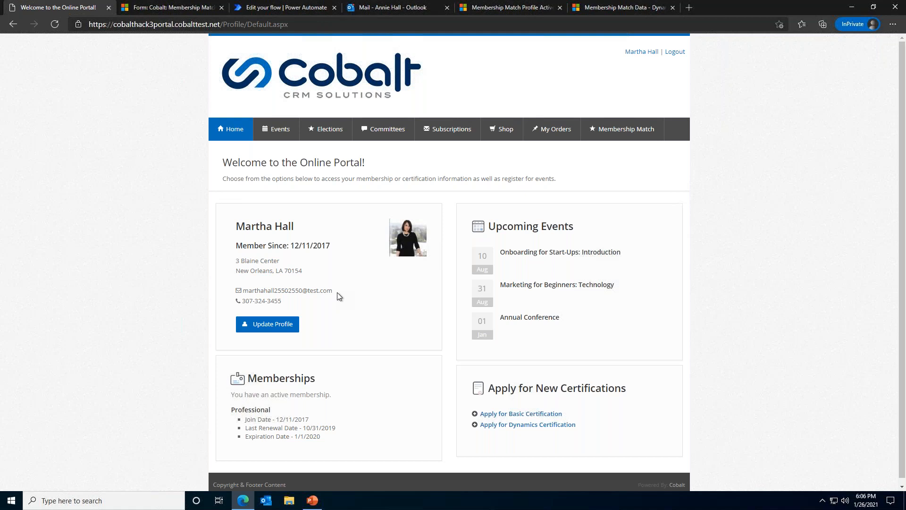
mouse_move(339, 293)
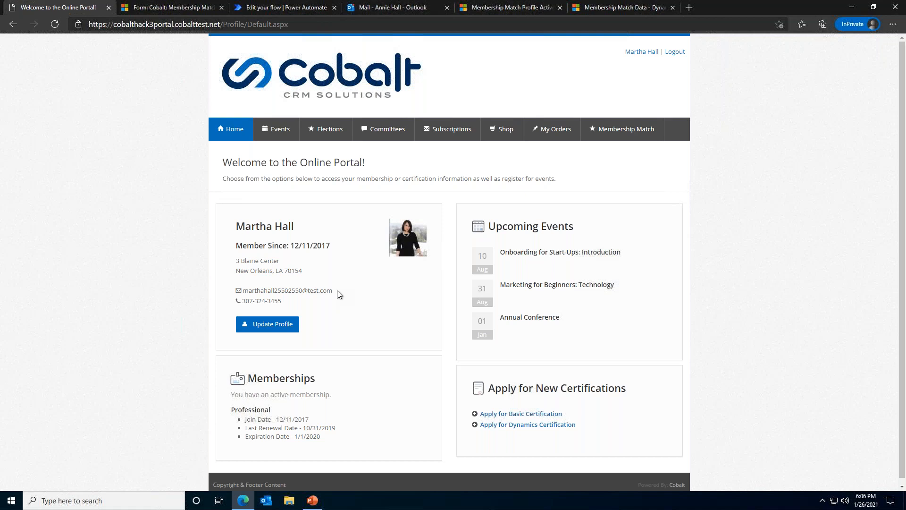
mouse_move(687, 363)
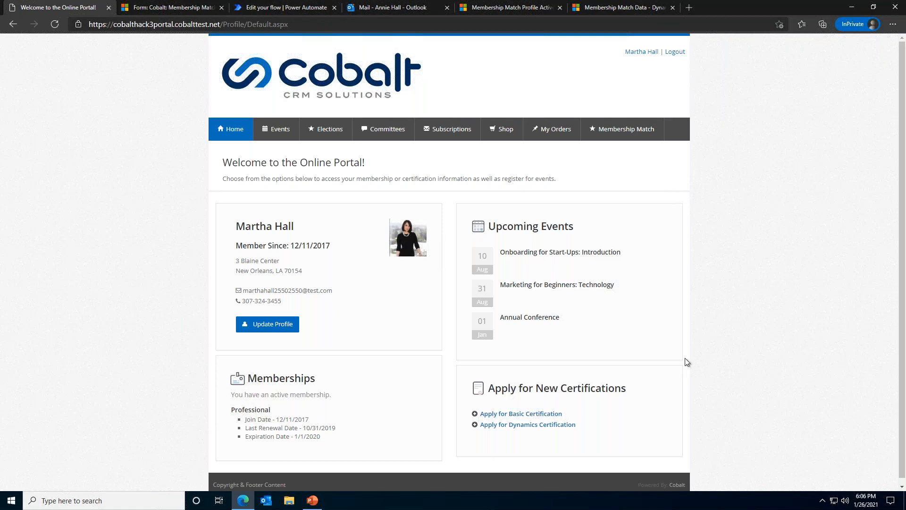
mouse_move(888, 402)
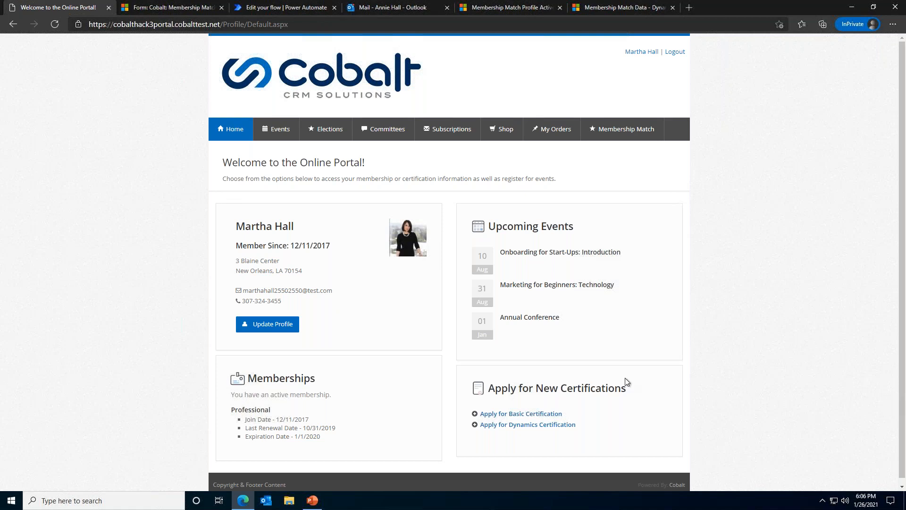
mouse_move(638, 386)
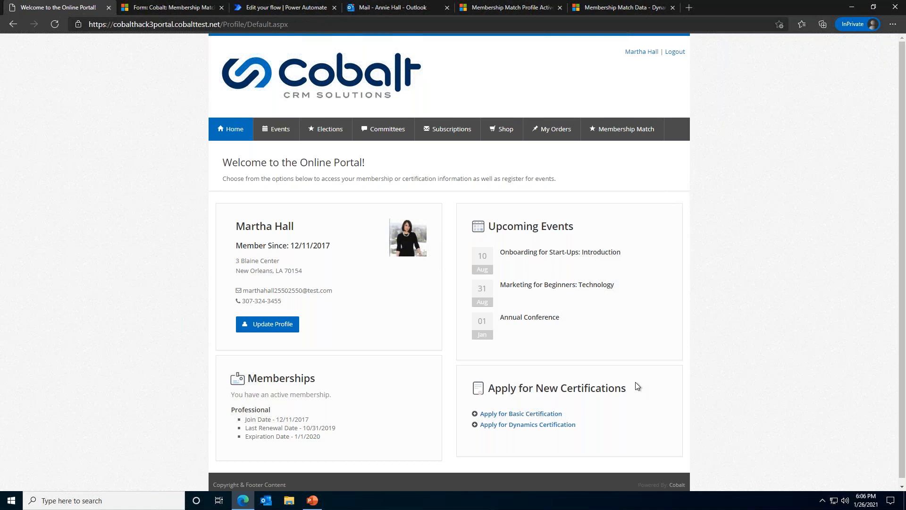
mouse_move(387, 313)
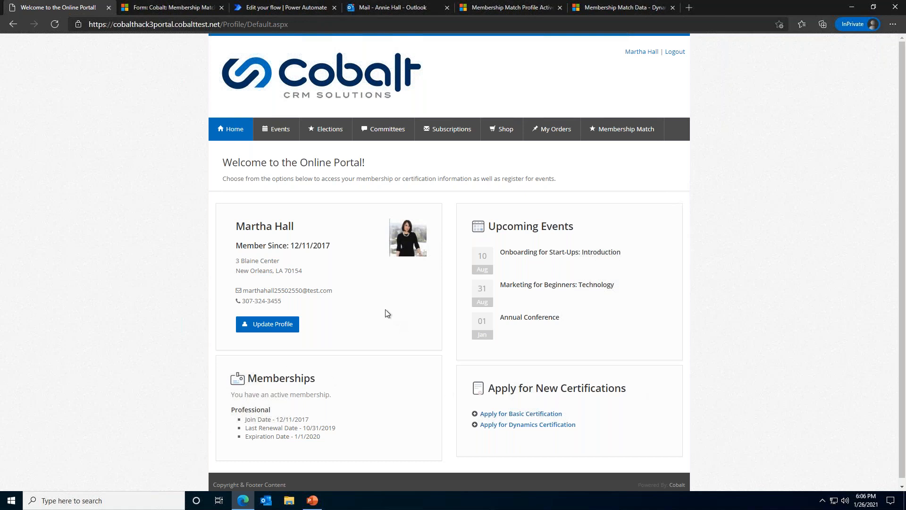
mouse_move(379, 312)
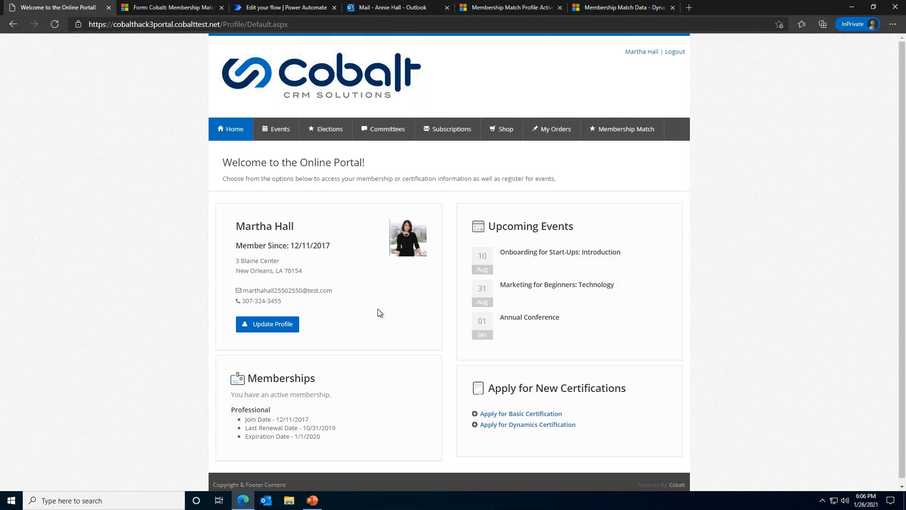
mouse_move(360, 291)
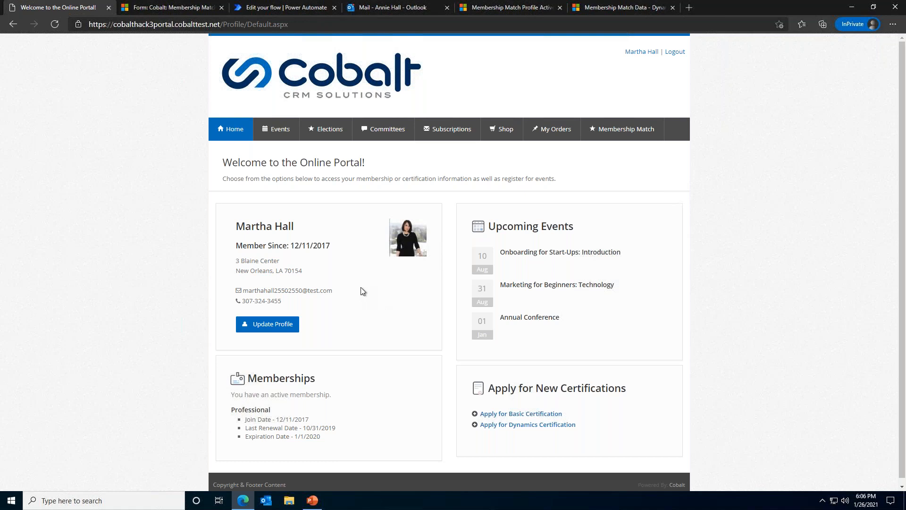
mouse_move(358, 287)
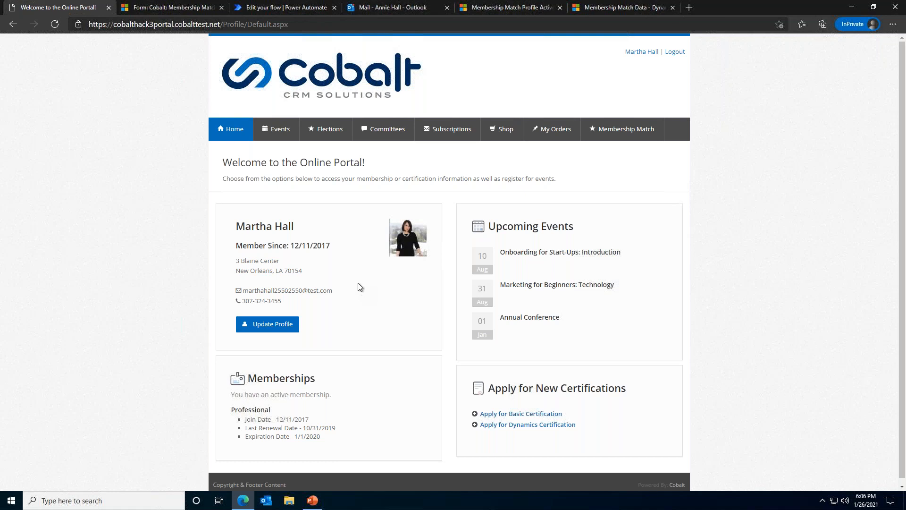
mouse_move(355, 276)
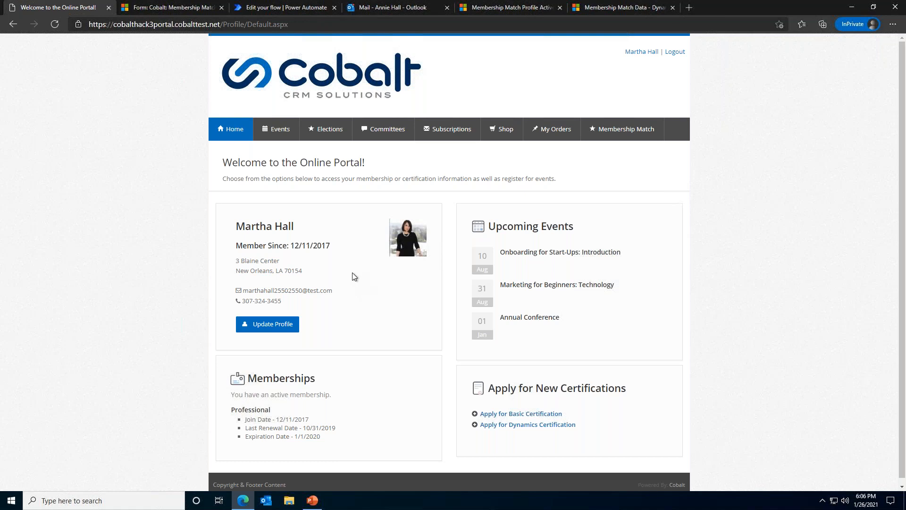
mouse_move(272, 139)
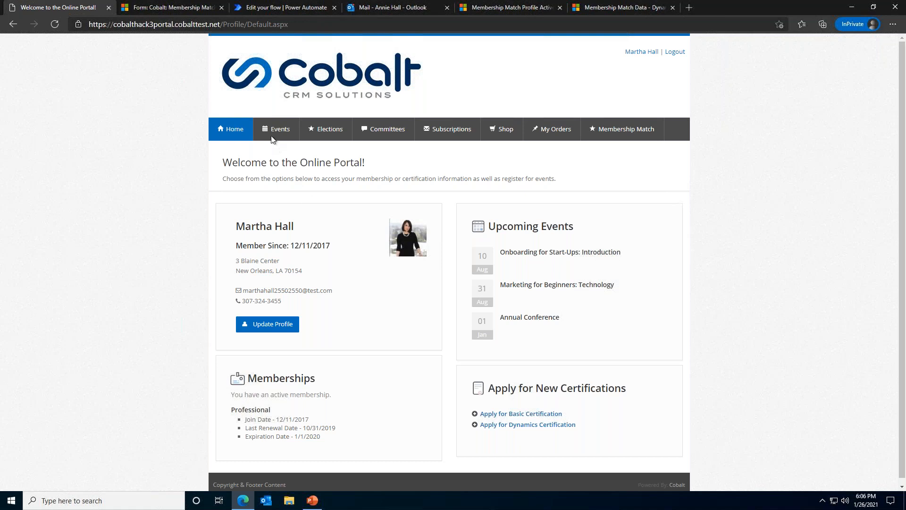
mouse_move(565, 134)
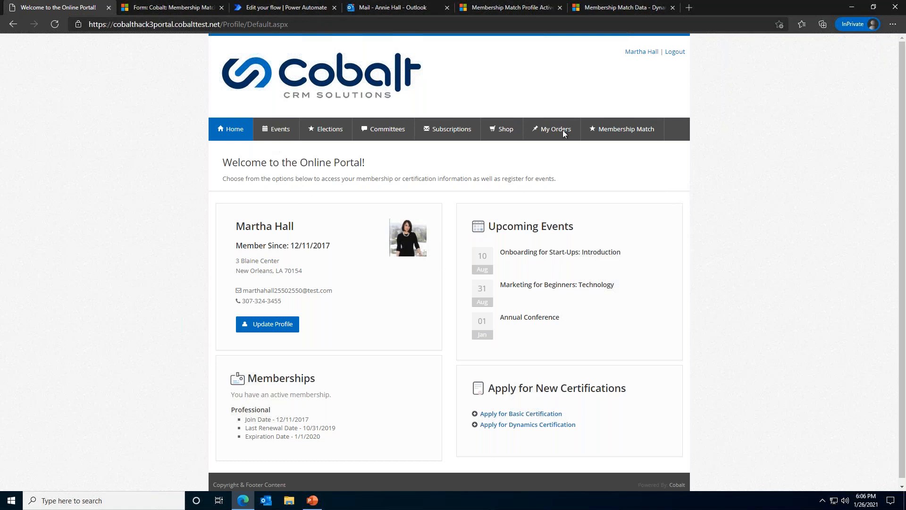
mouse_move(566, 134)
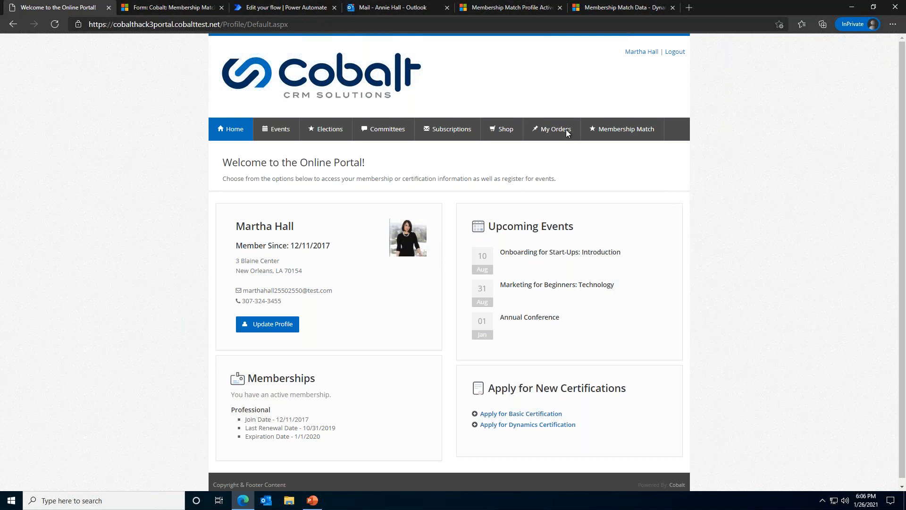
mouse_move(626, 136)
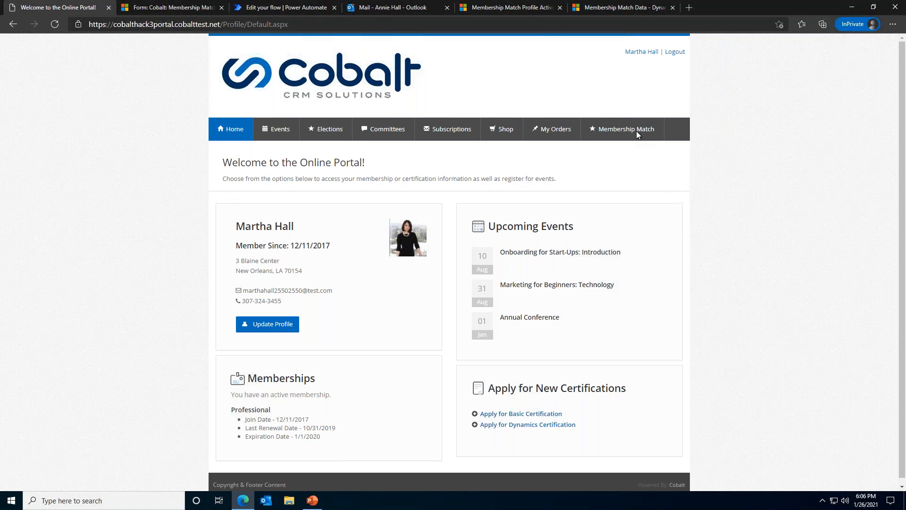
mouse_move(640, 136)
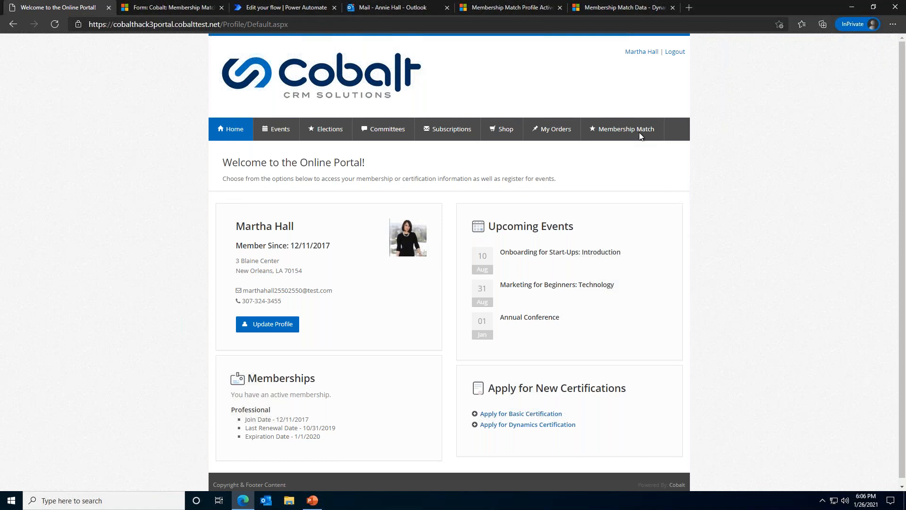
Go to Submit Profile under the Membership Match menu in the portal navigation.
click(627, 129)
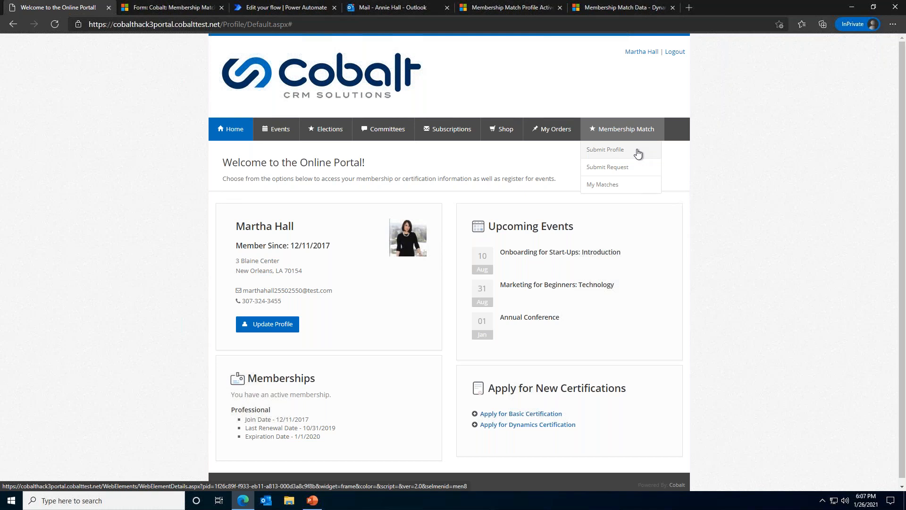
click(605, 150)
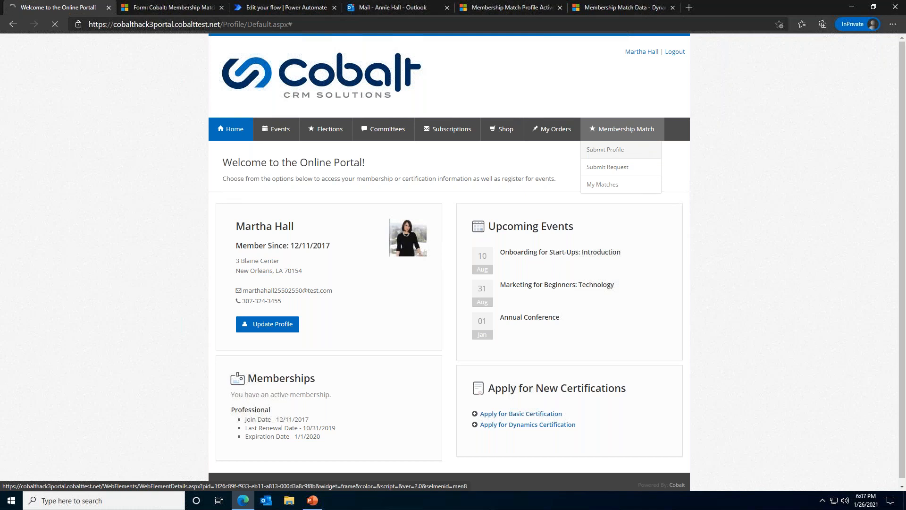
click(604, 149)
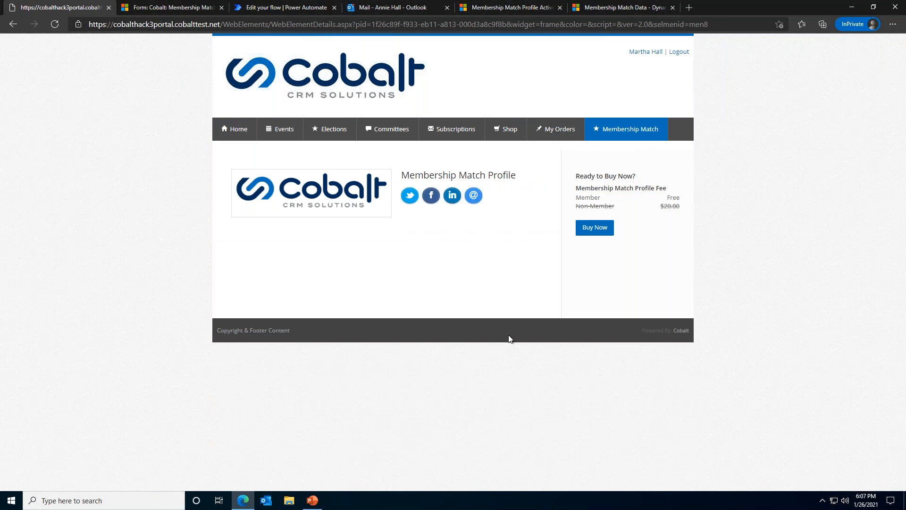
mouse_move(509, 317)
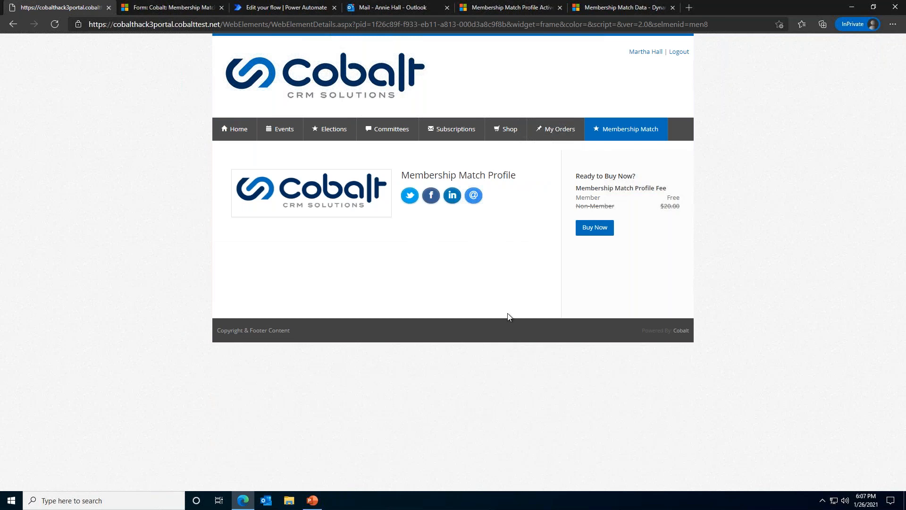
mouse_move(517, 308)
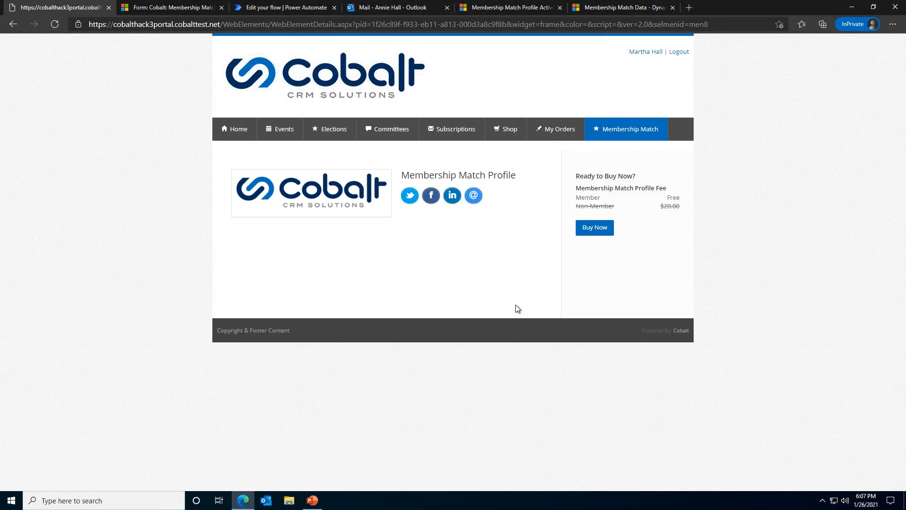
mouse_move(879, 395)
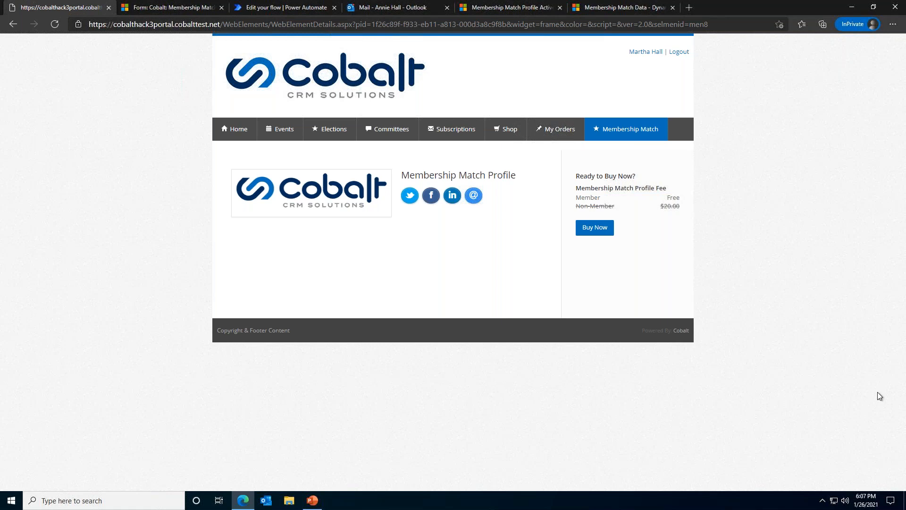
mouse_move(640, 338)
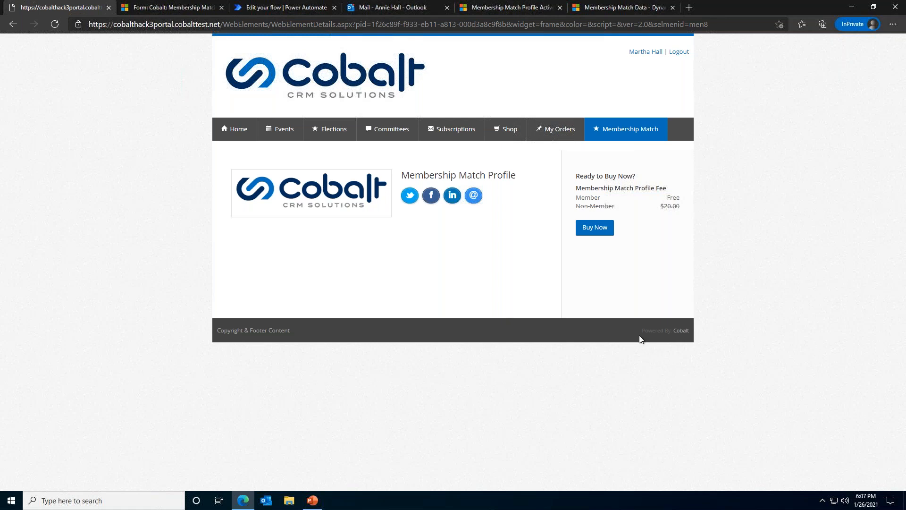
mouse_move(604, 308)
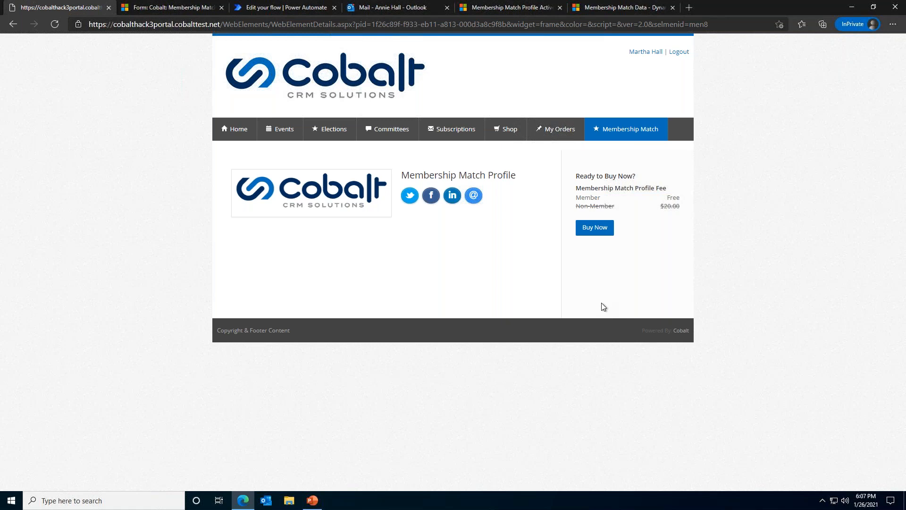
mouse_move(563, 233)
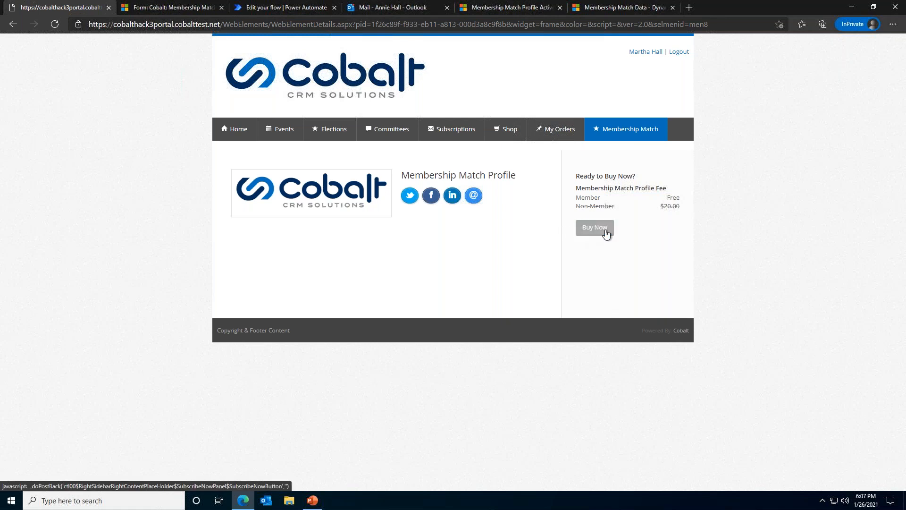
Buy the free Membership Match Profile to load its fee form questionnaire.
click(594, 227)
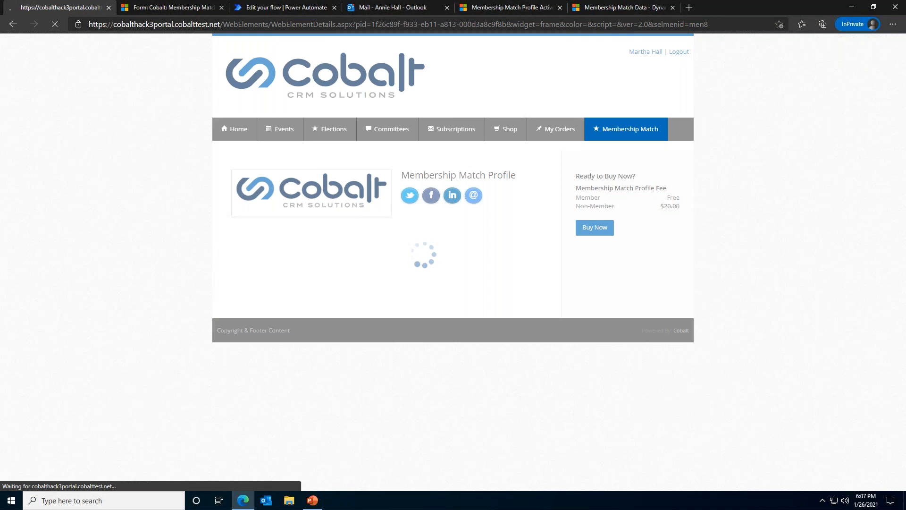
mouse_move(734, 394)
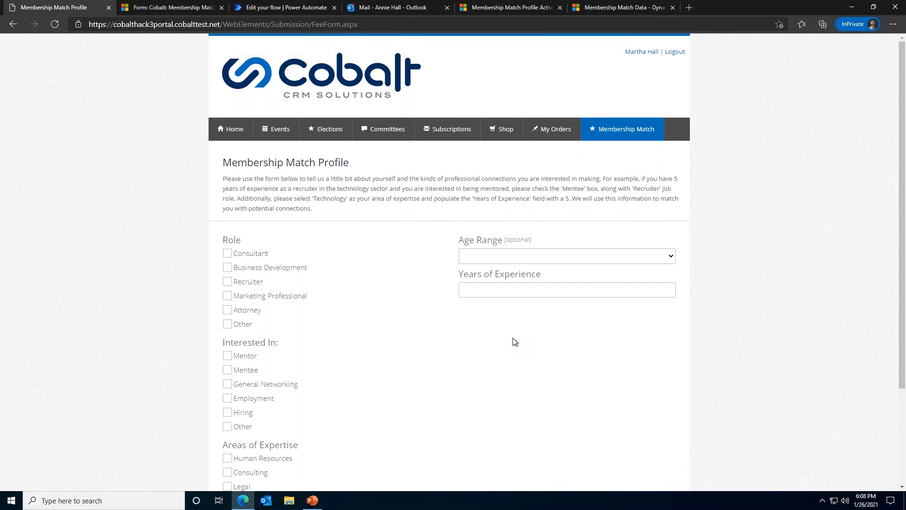
mouse_move(514, 345)
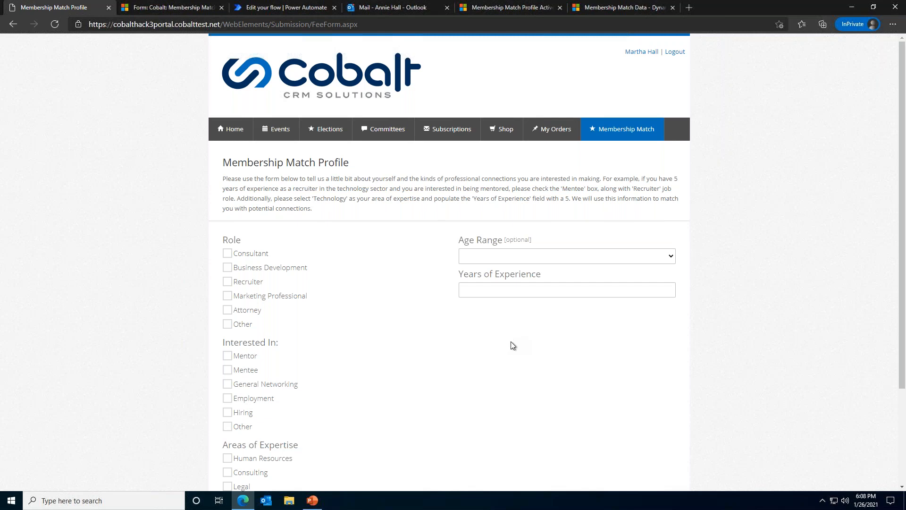
mouse_move(845, 424)
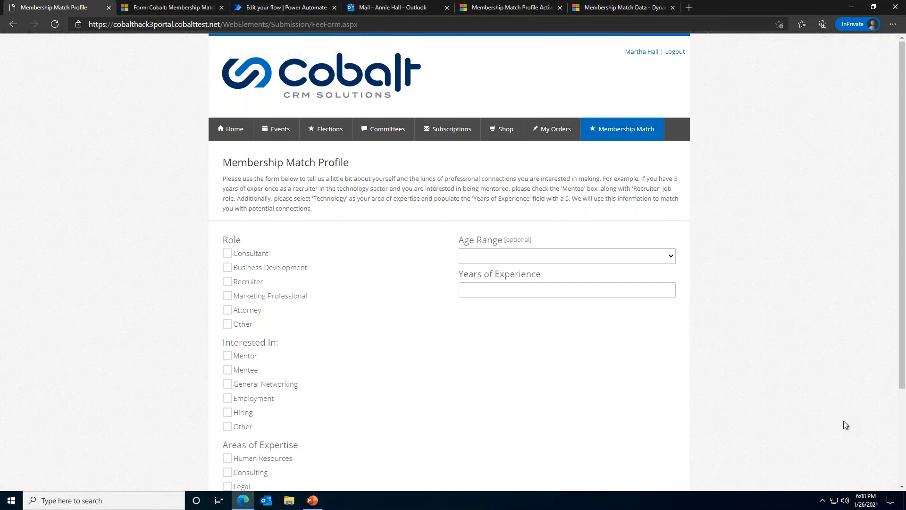
mouse_move(682, 352)
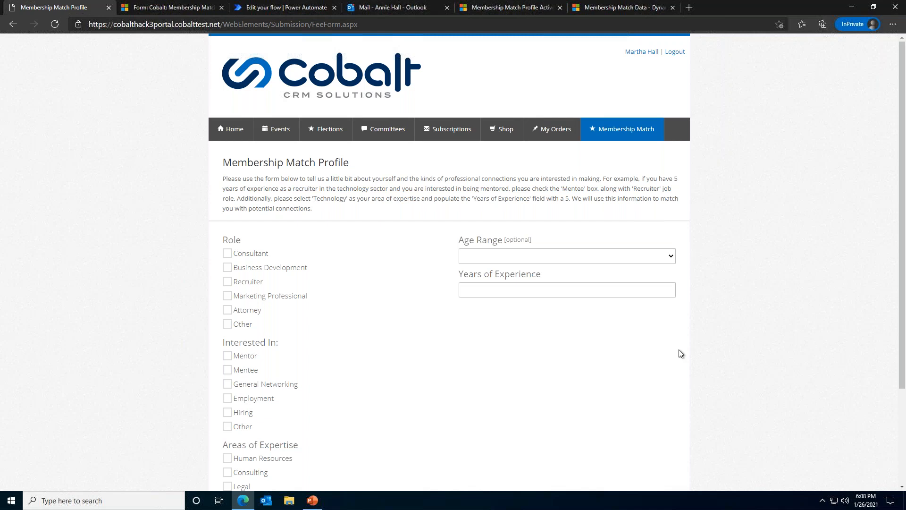
mouse_move(855, 439)
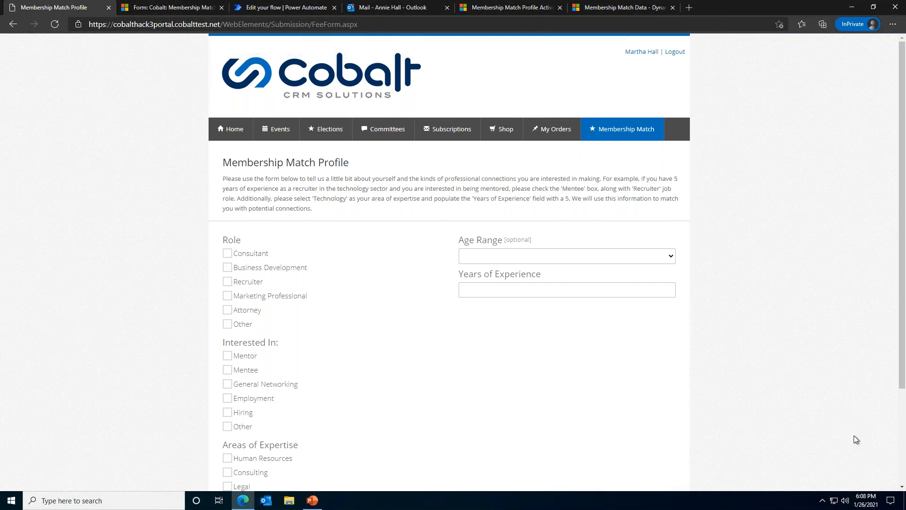
Review the Add Controls (Unmapped) control types in the Dynamics 365 form designer, then return to the portal.
click(168, 7)
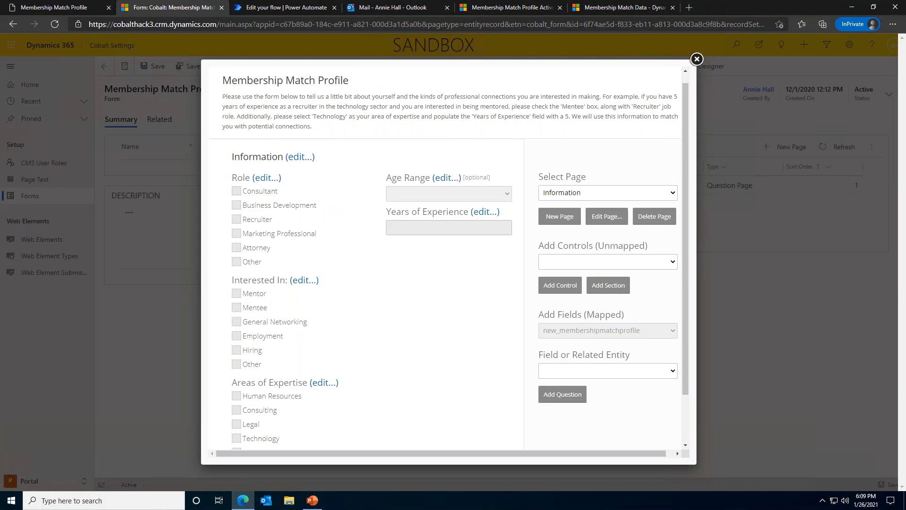
mouse_move(644, 281)
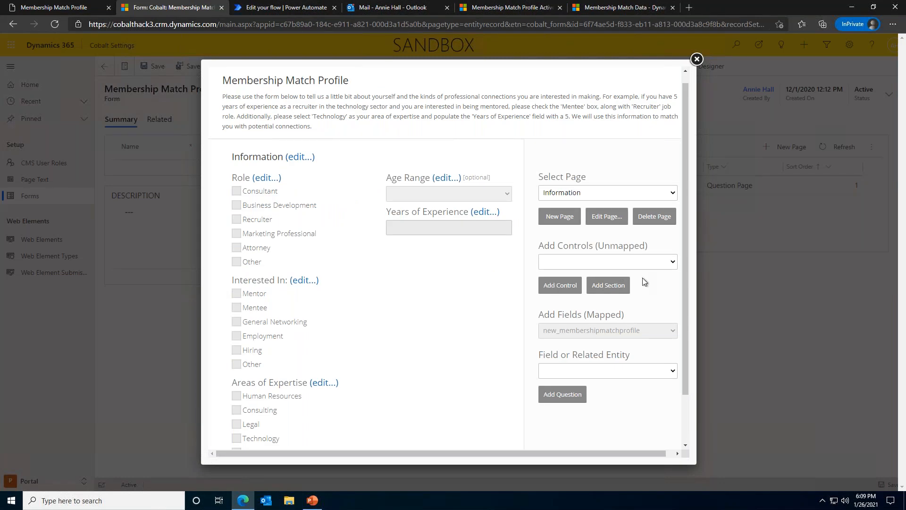
mouse_move(660, 263)
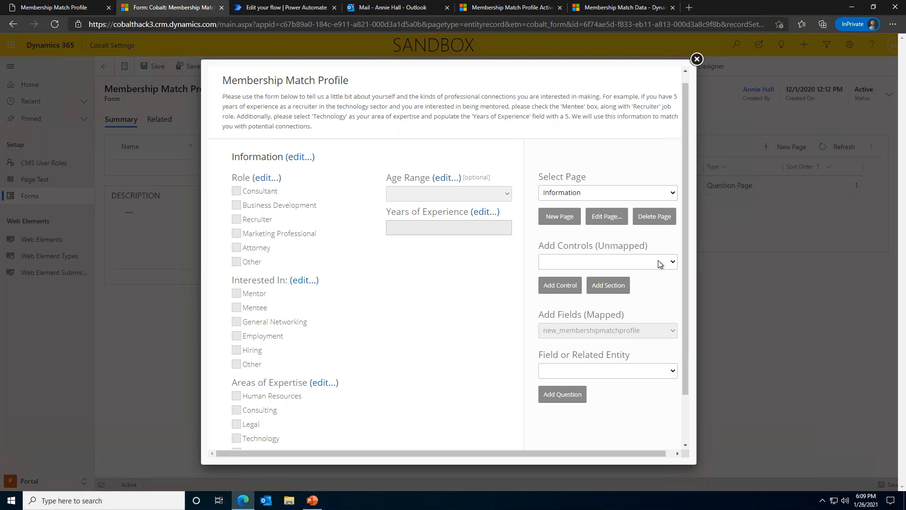
click(608, 261)
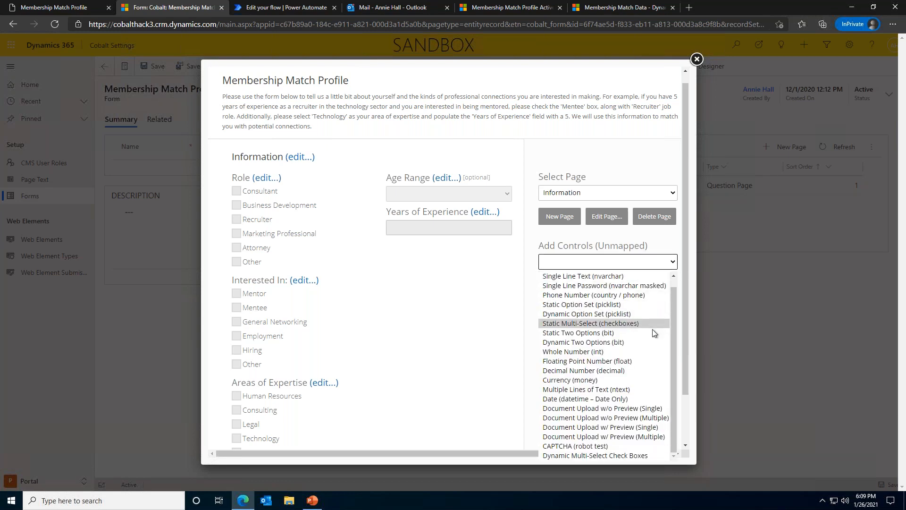
mouse_move(600, 455)
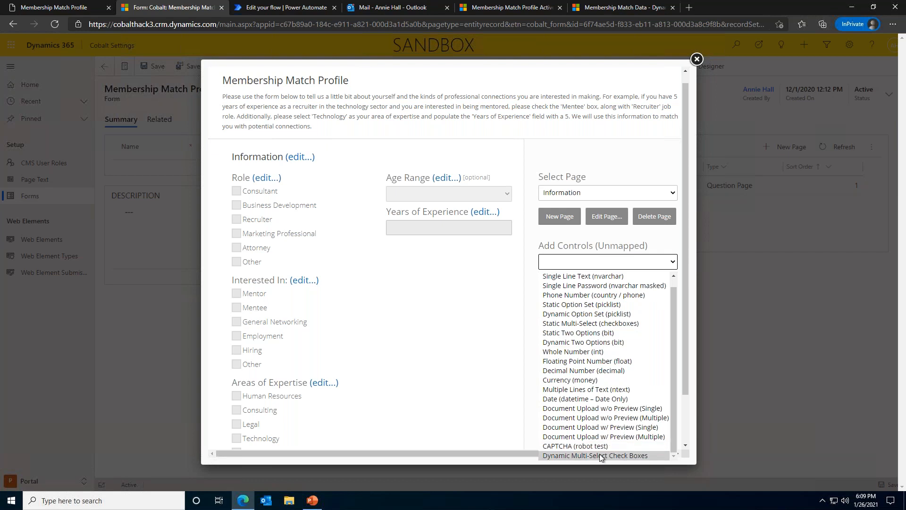
click(55, 8)
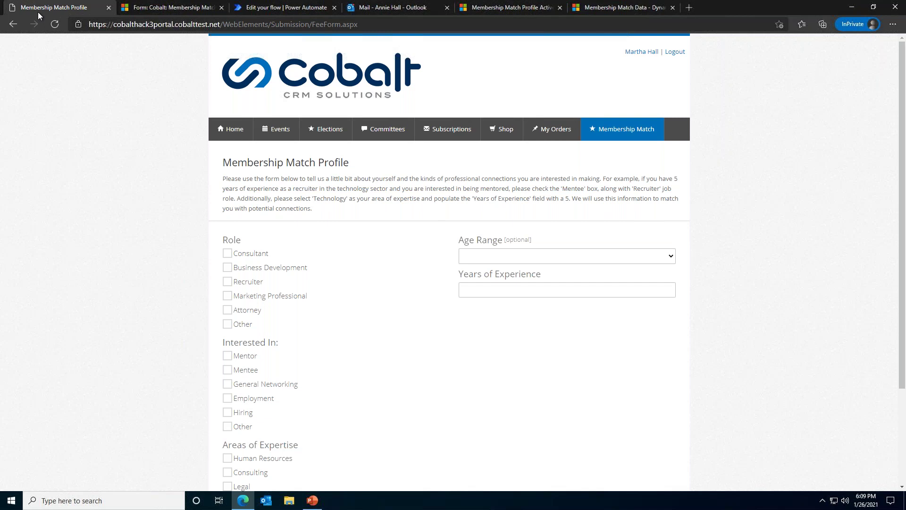
mouse_move(171, 8)
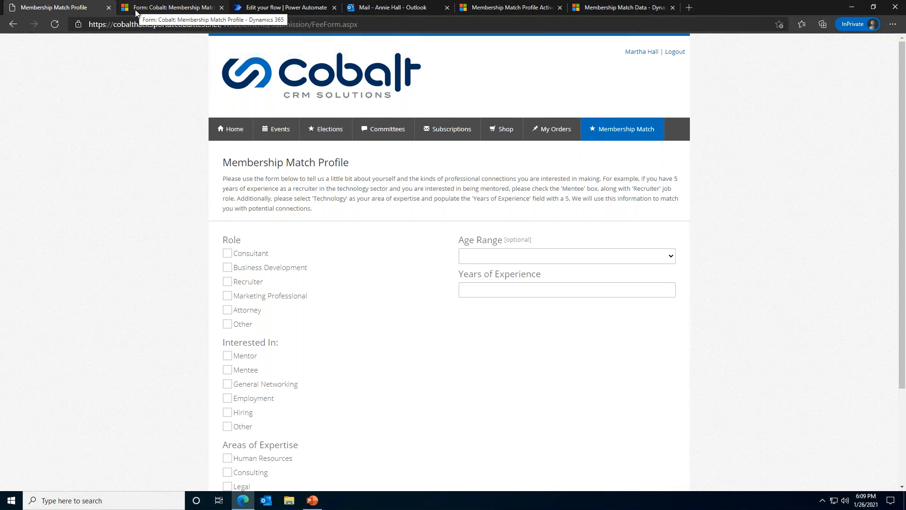
mouse_move(305, 223)
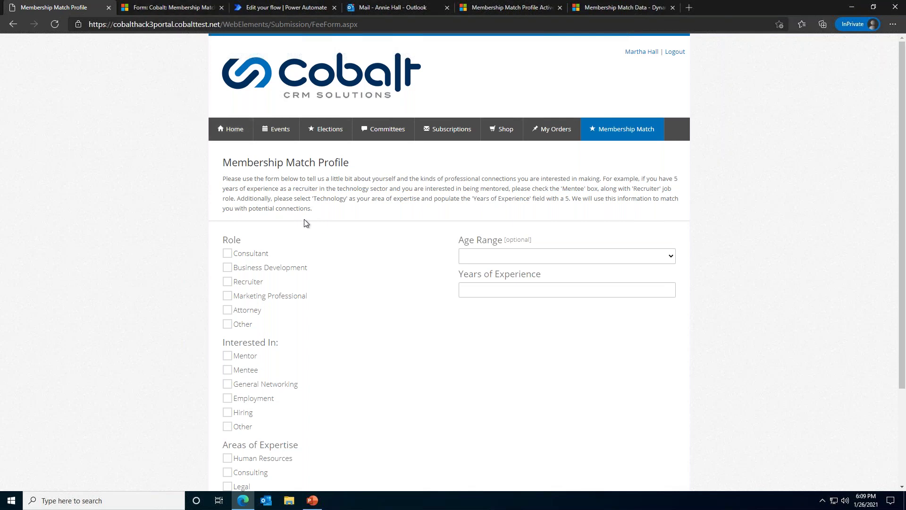
scroll(down, 3)
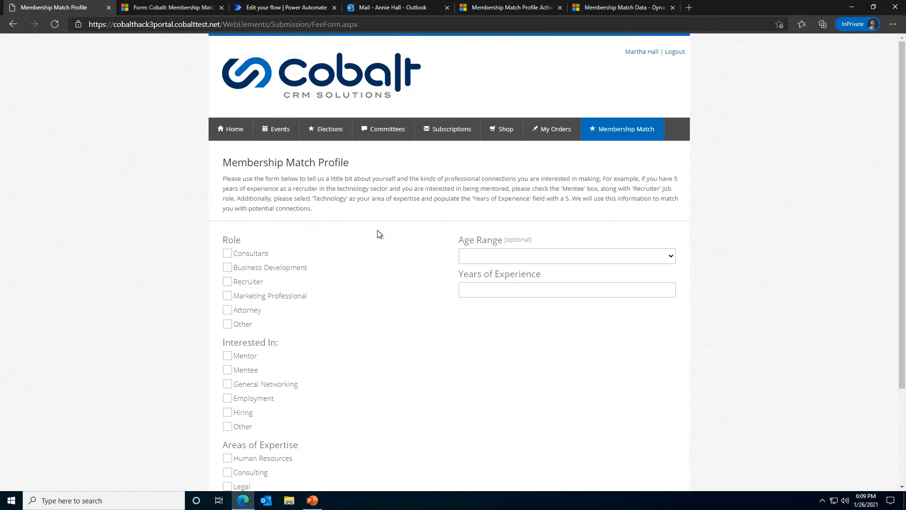
mouse_move(372, 232)
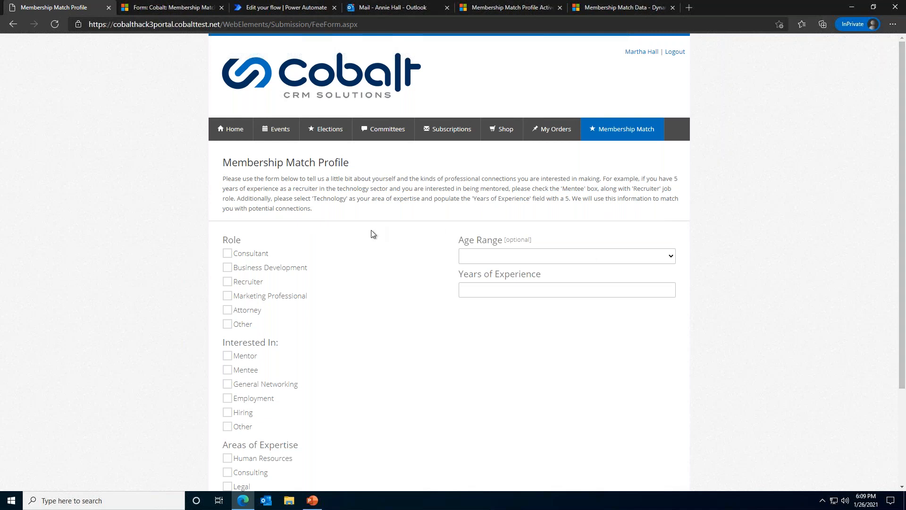
scroll(down, 3)
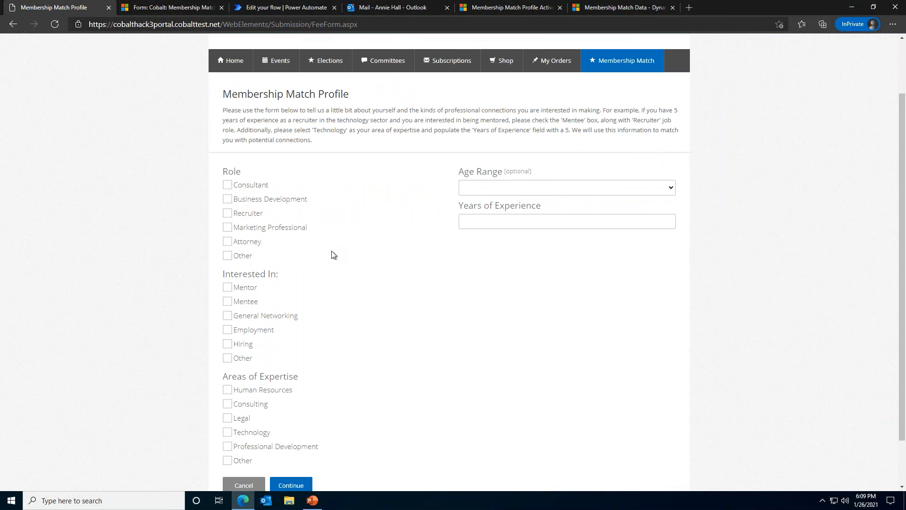
mouse_move(260, 191)
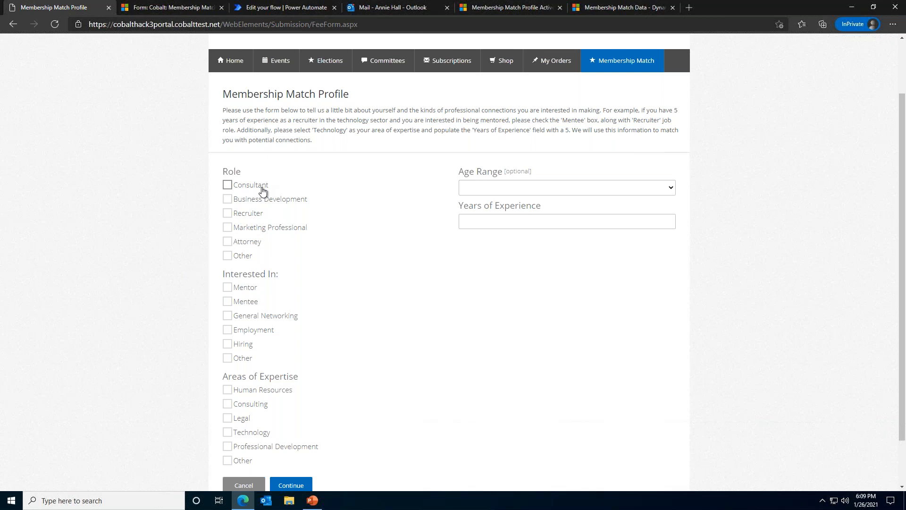
Fill the profile as Consultant, Mentee, Technology expertise, age range 24-35.
click(227, 185)
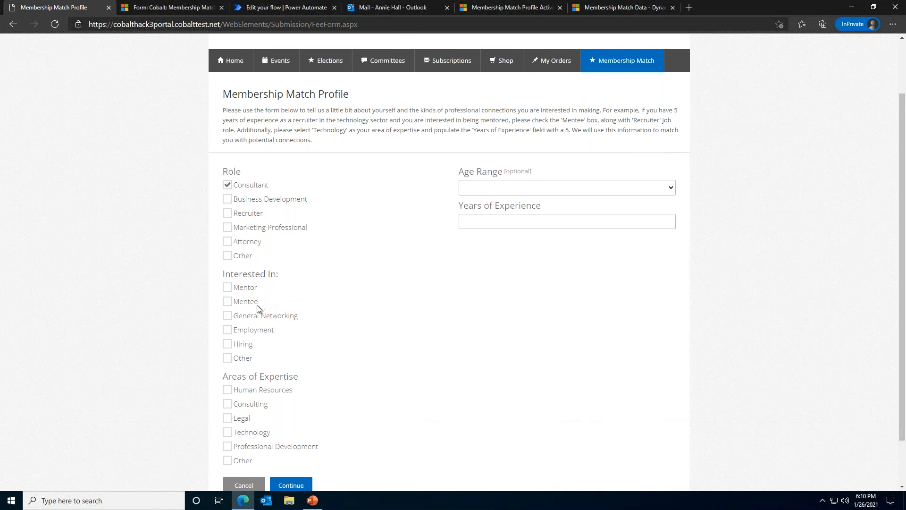
click(227, 301)
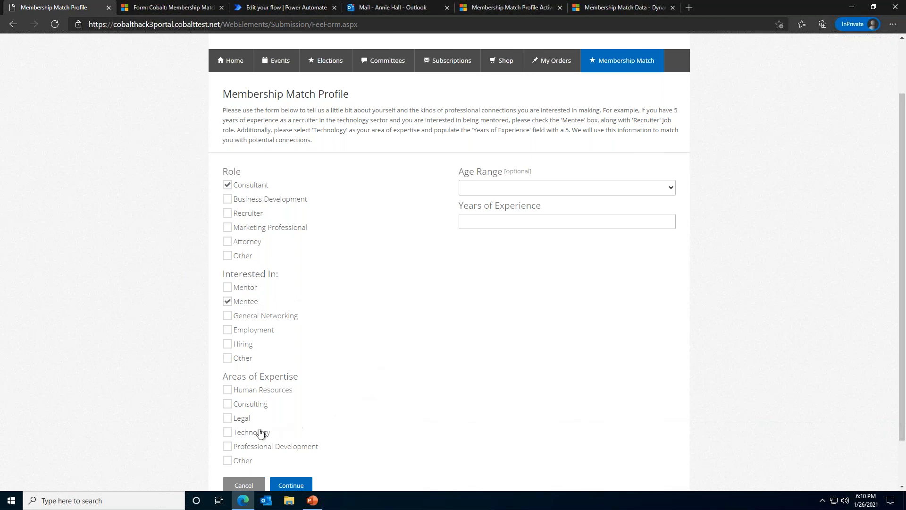
click(227, 432)
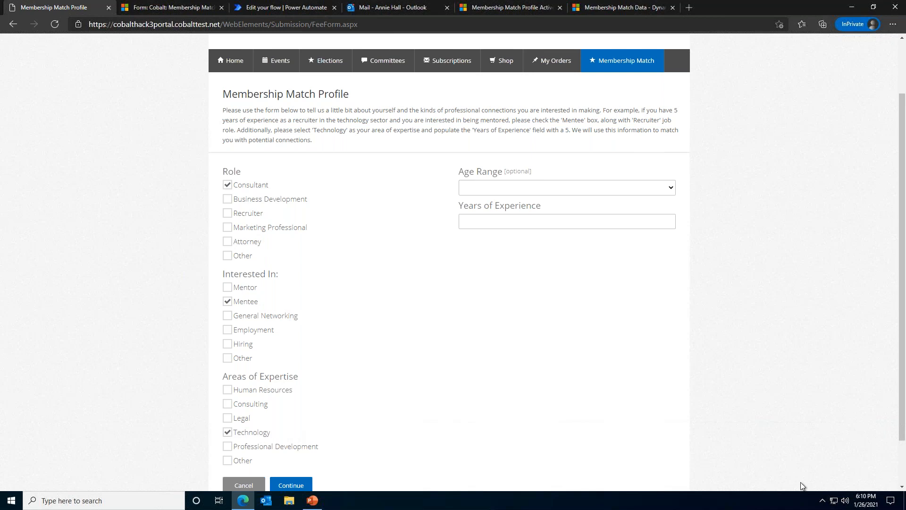
mouse_move(597, 360)
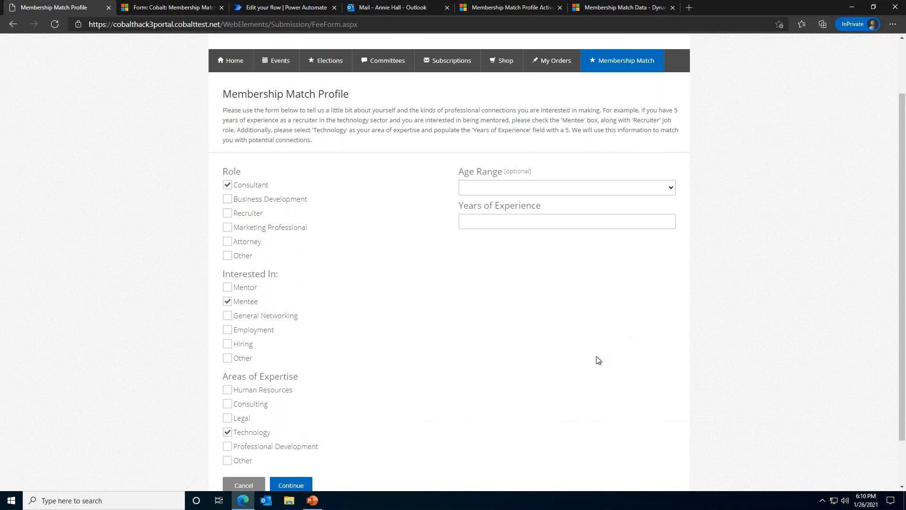
click(566, 187)
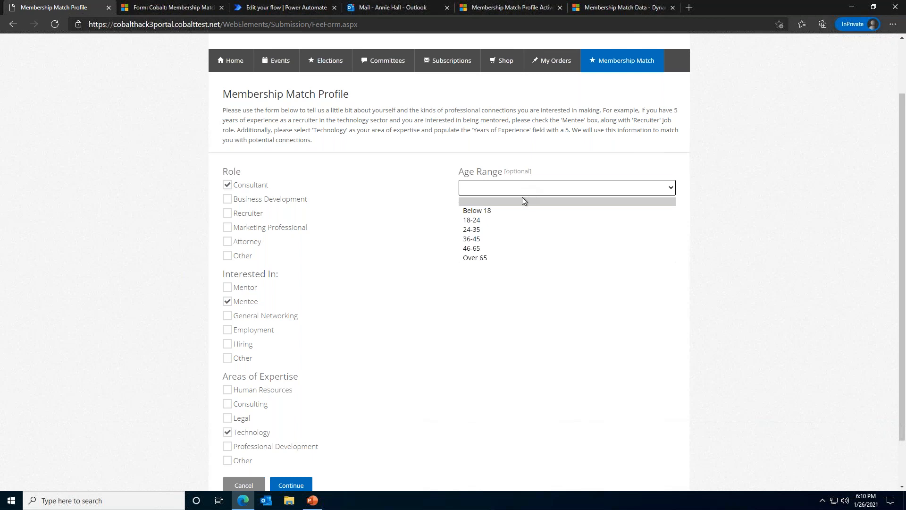
click(472, 228)
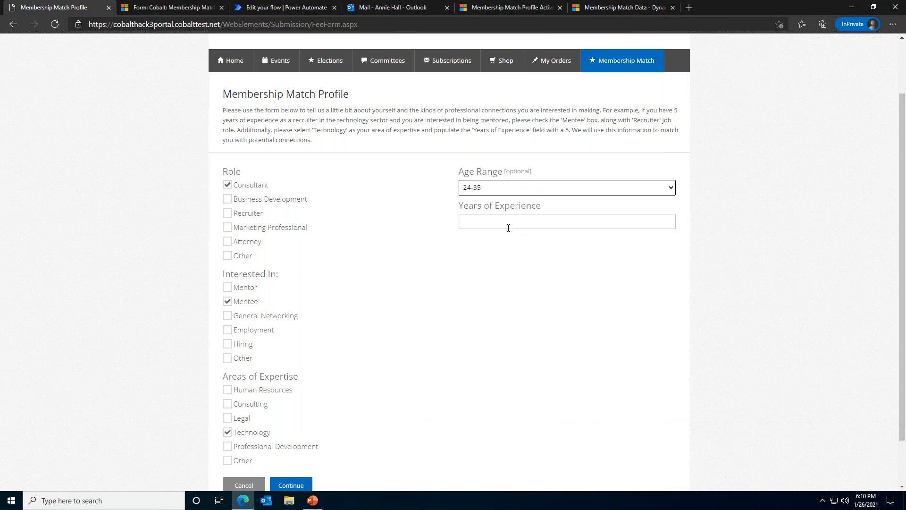
Enter 2 years of experience and continue to the profile summary.
click(560, 221)
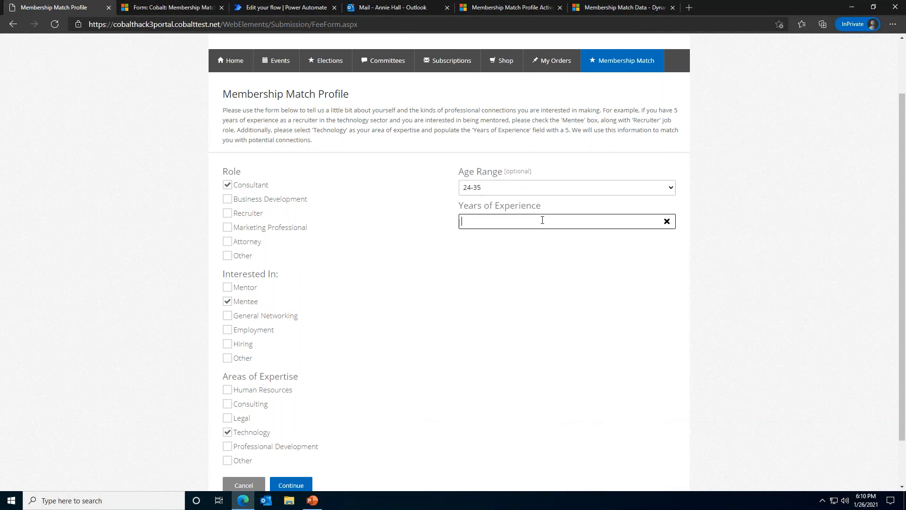
text(2)
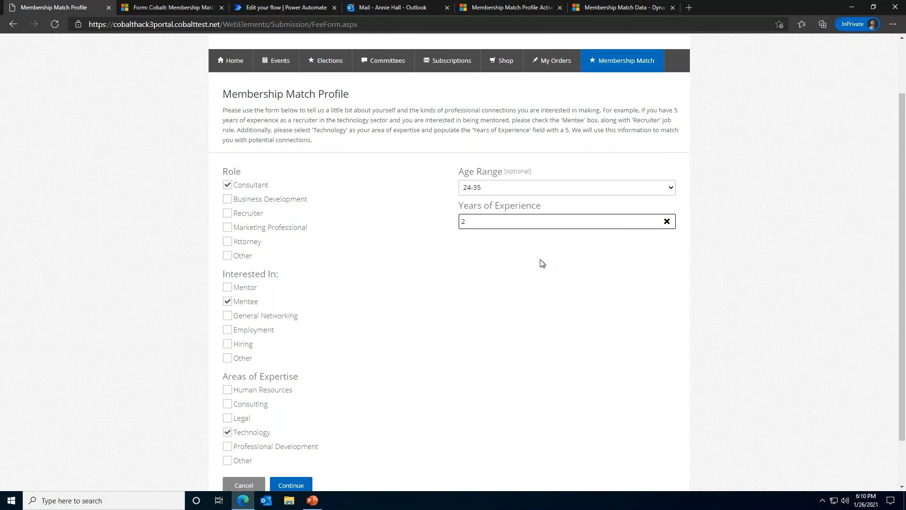
mouse_move(507, 303)
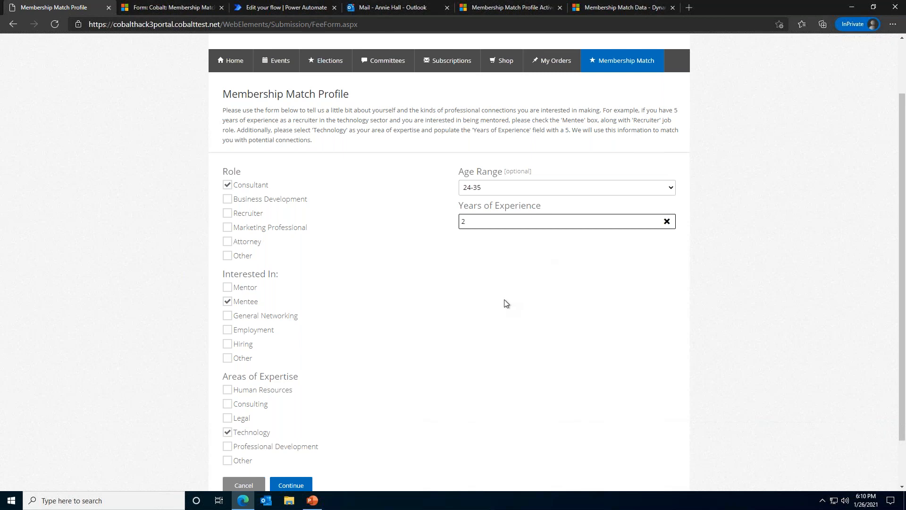
mouse_move(499, 309)
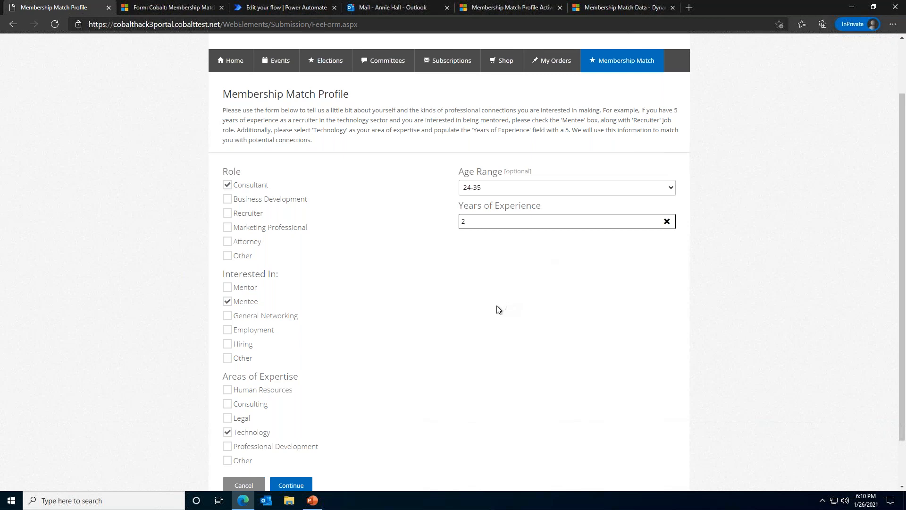
mouse_move(491, 311)
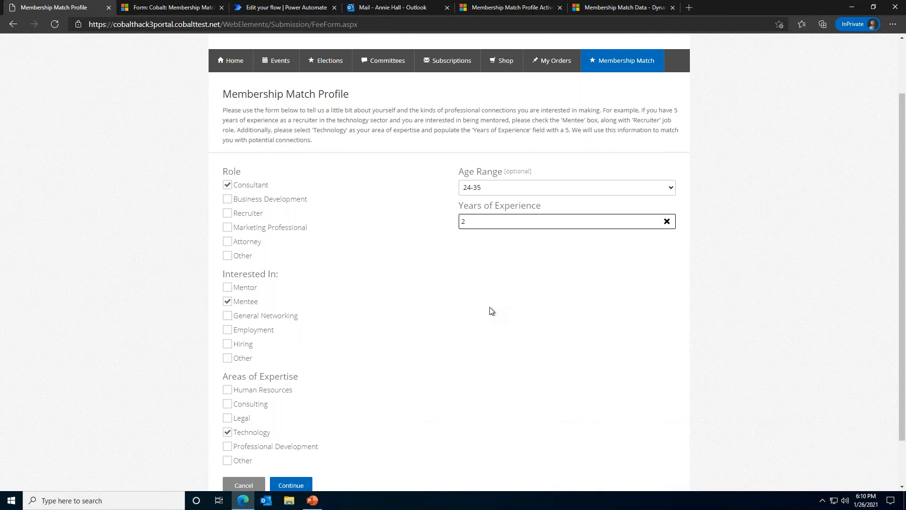
mouse_move(381, 495)
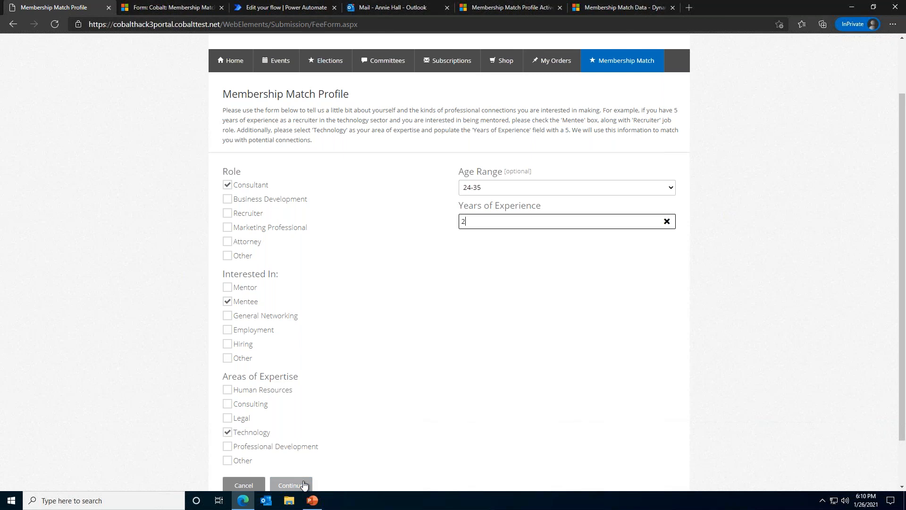
click(291, 485)
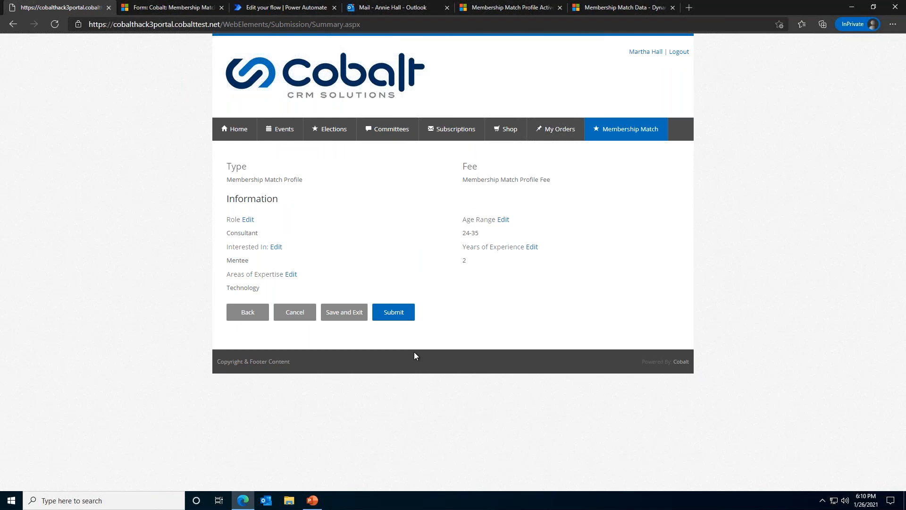
mouse_move(751, 398)
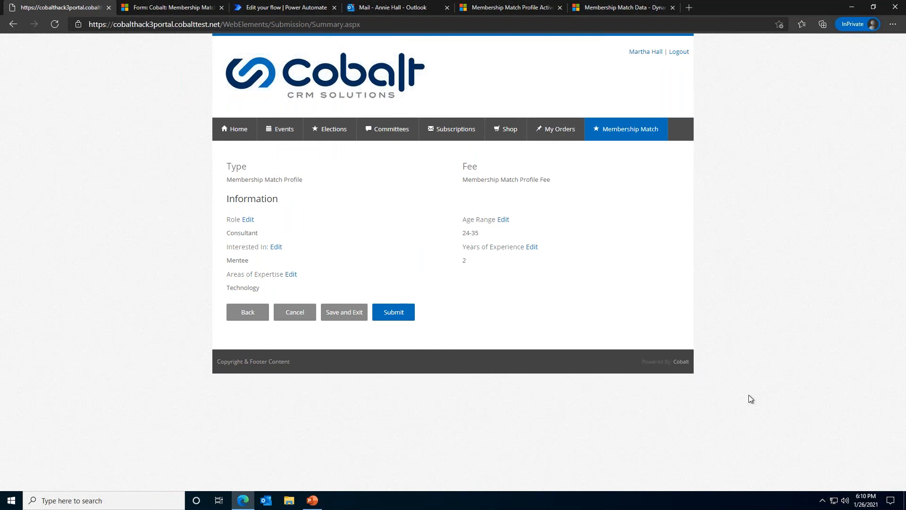
mouse_move(463, 319)
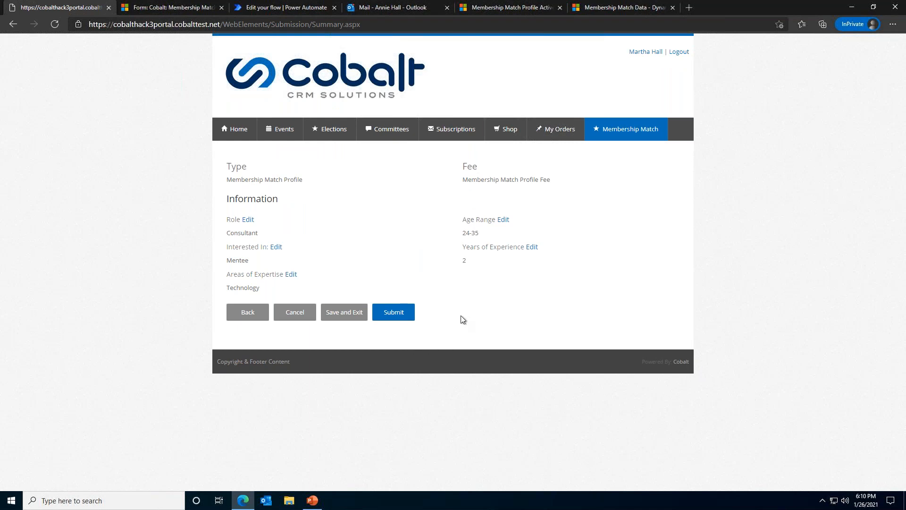
Submit the Membership Match Profile from the summary page.
click(393, 312)
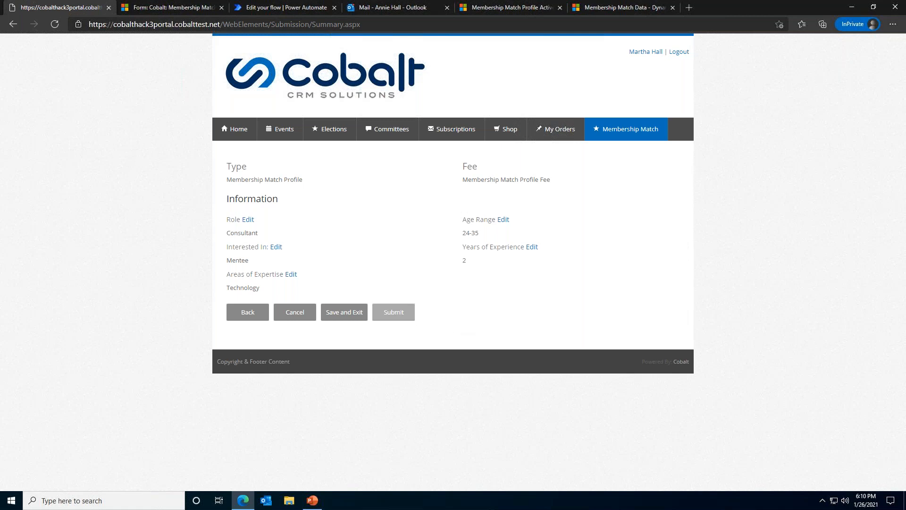
click(393, 311)
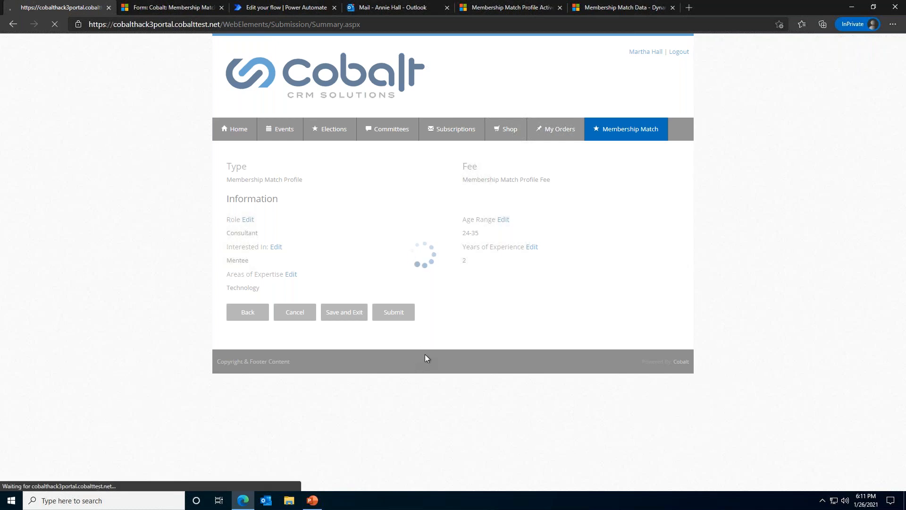
click(393, 312)
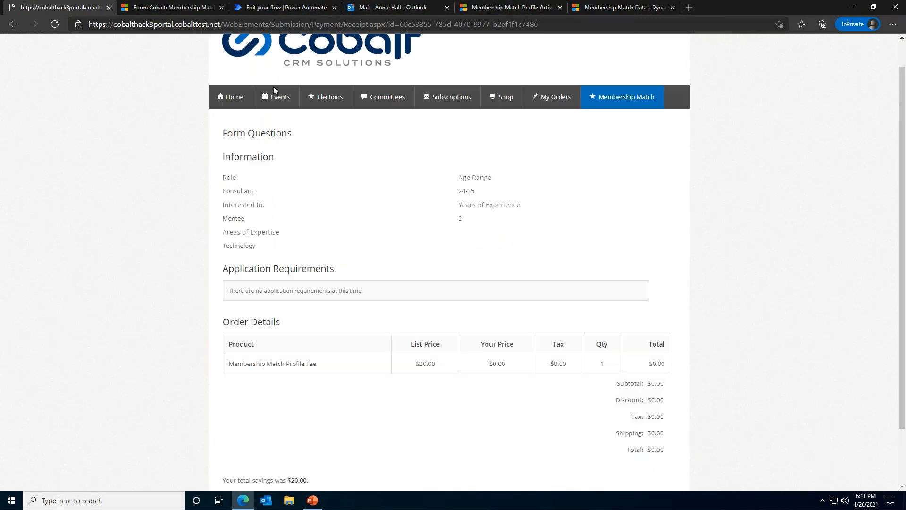
Switch to the Dynamics 365 tab listing Active Membership Match Profiles.
click(169, 8)
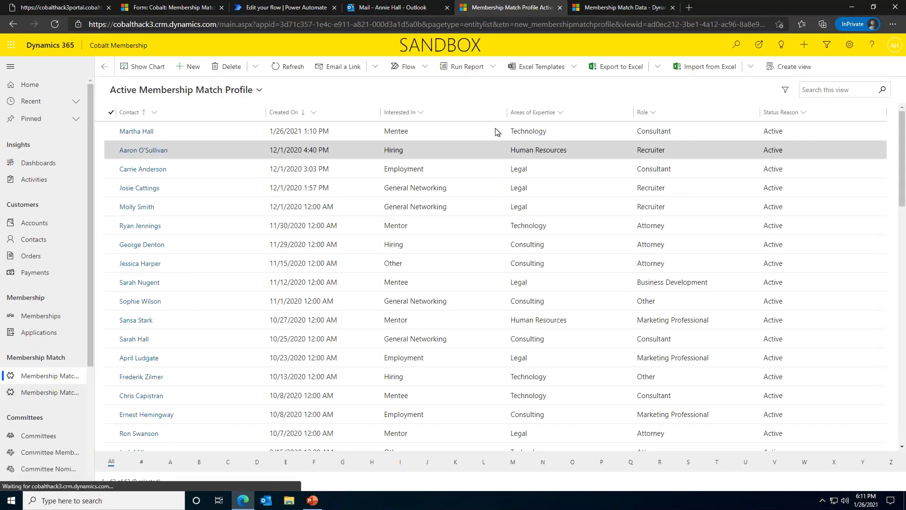
Review the newest membership match profile record in Dynamics 365, then return to the portal.
click(136, 131)
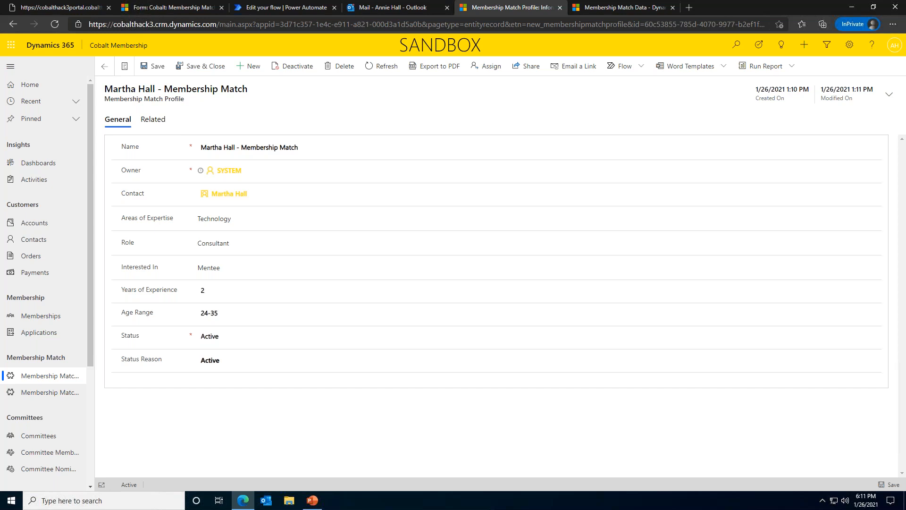
click(56, 7)
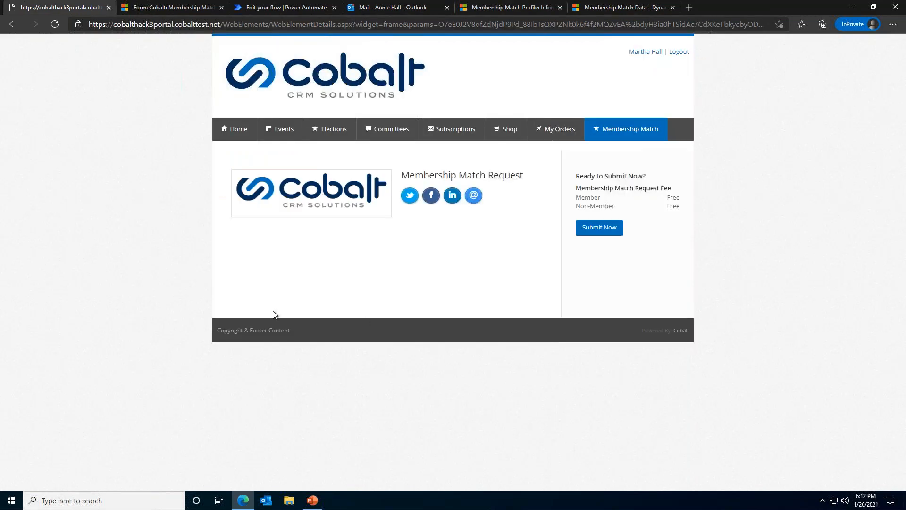
mouse_move(366, 280)
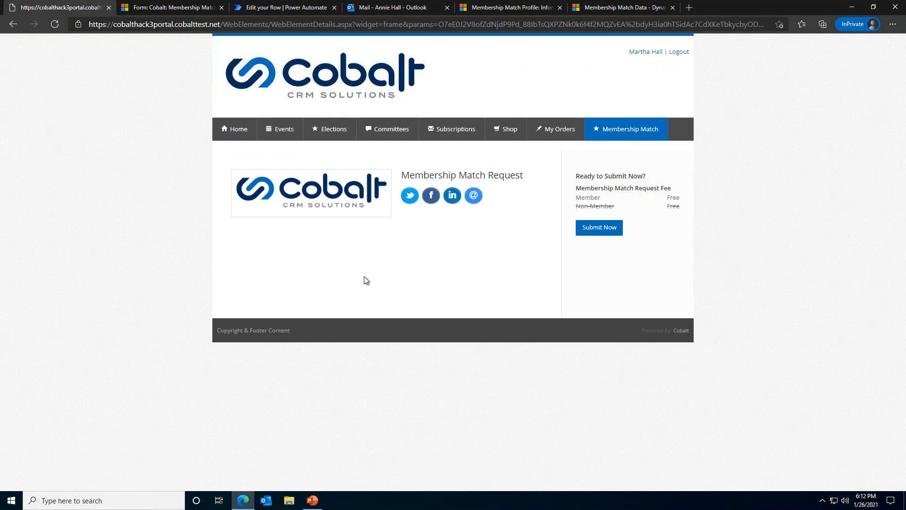
mouse_move(350, 310)
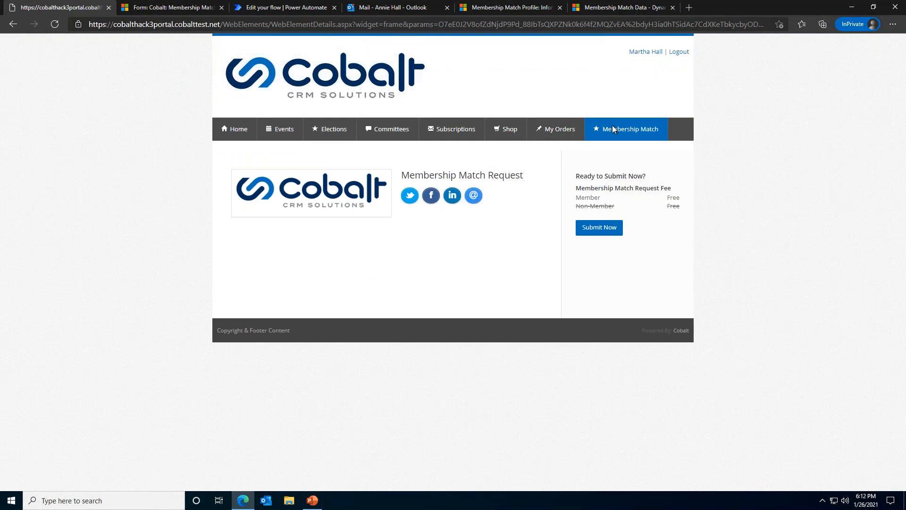
Start a new request via Submit Now on the Membership Match Request page.
click(630, 128)
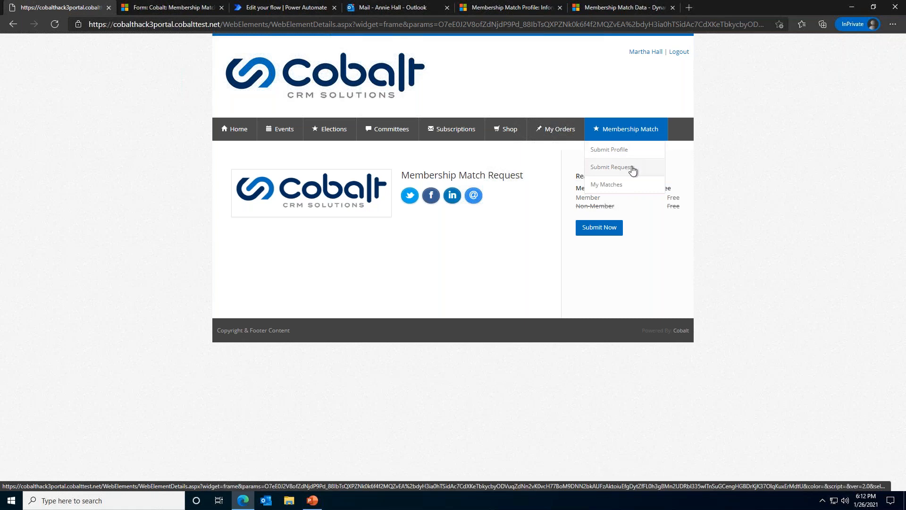
mouse_move(607, 237)
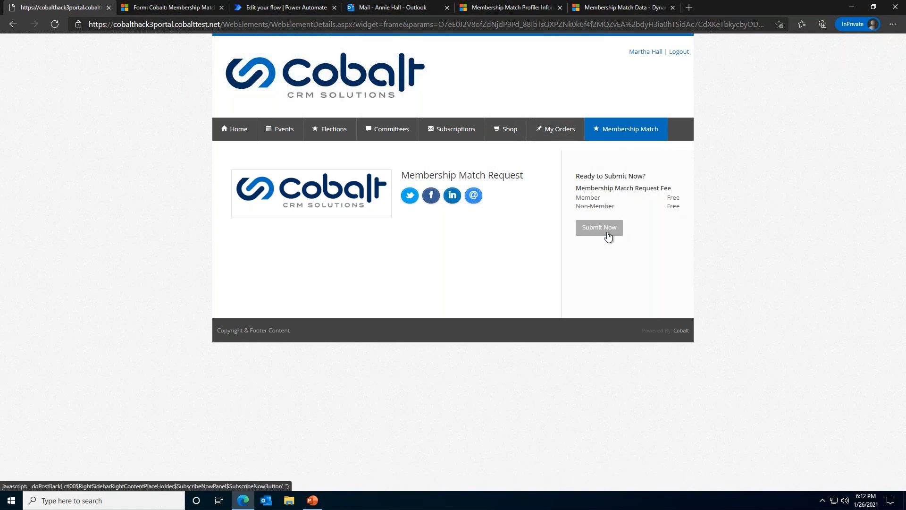
click(598, 226)
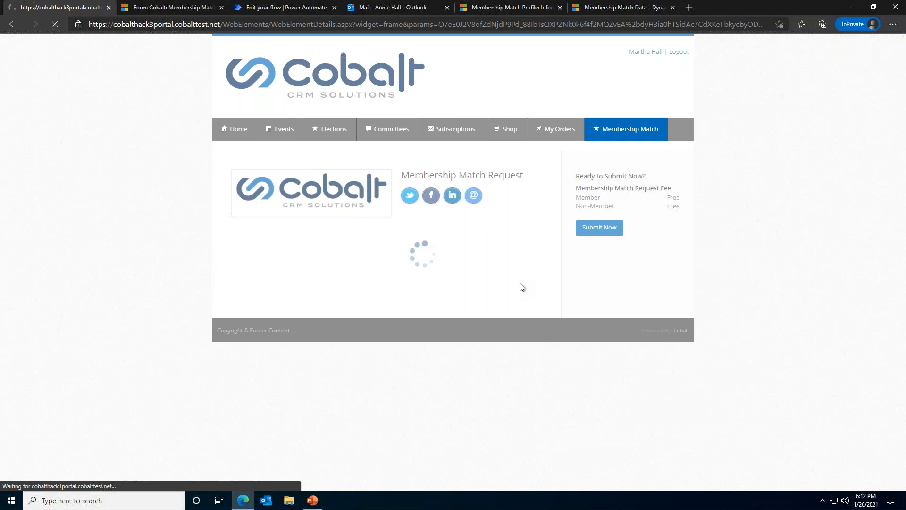
click(598, 228)
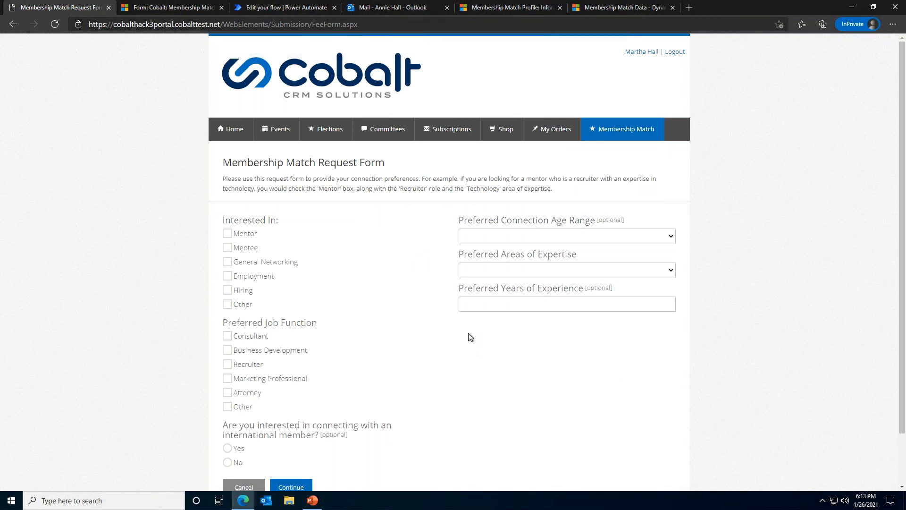
mouse_move(243, 236)
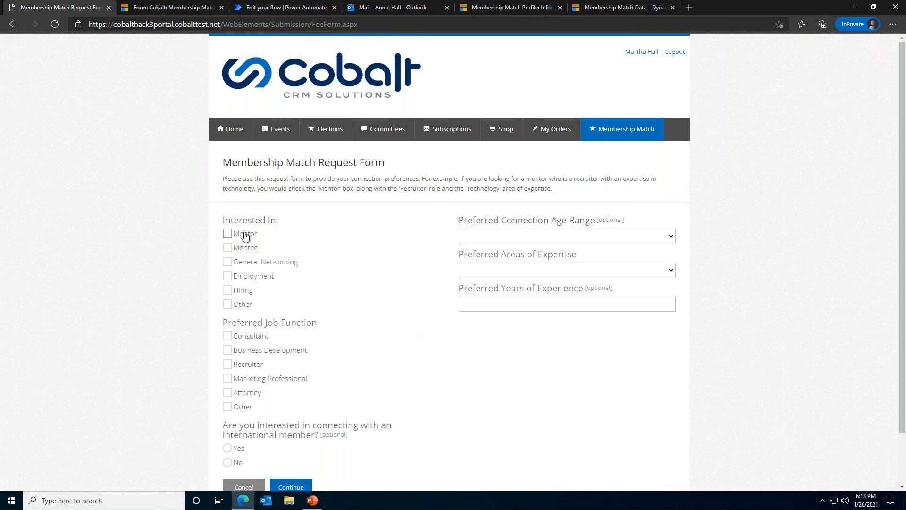
Request a Mentor working as an Attorney, no international members, no age preference.
click(227, 233)
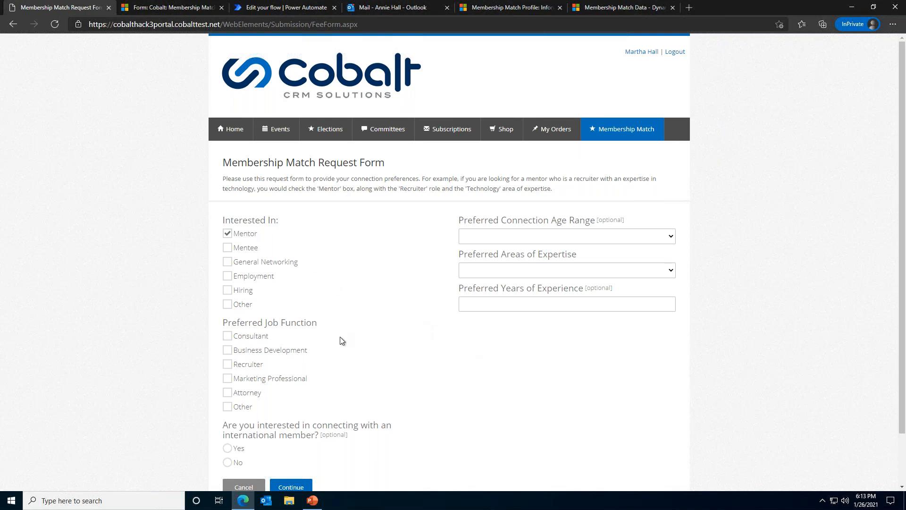
click(227, 392)
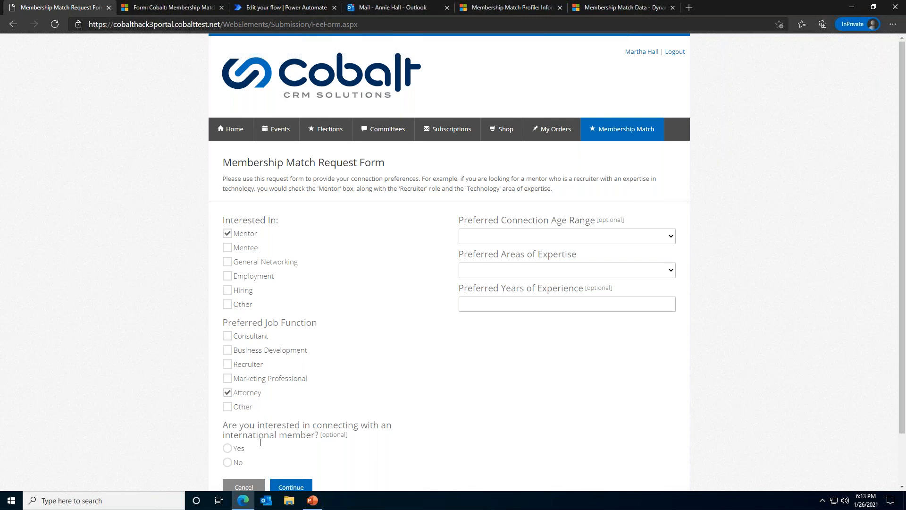
click(227, 463)
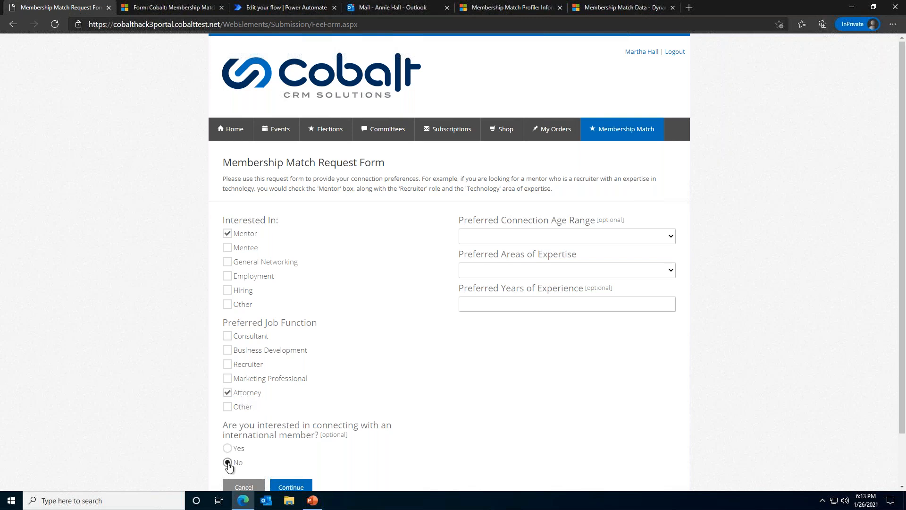
click(227, 462)
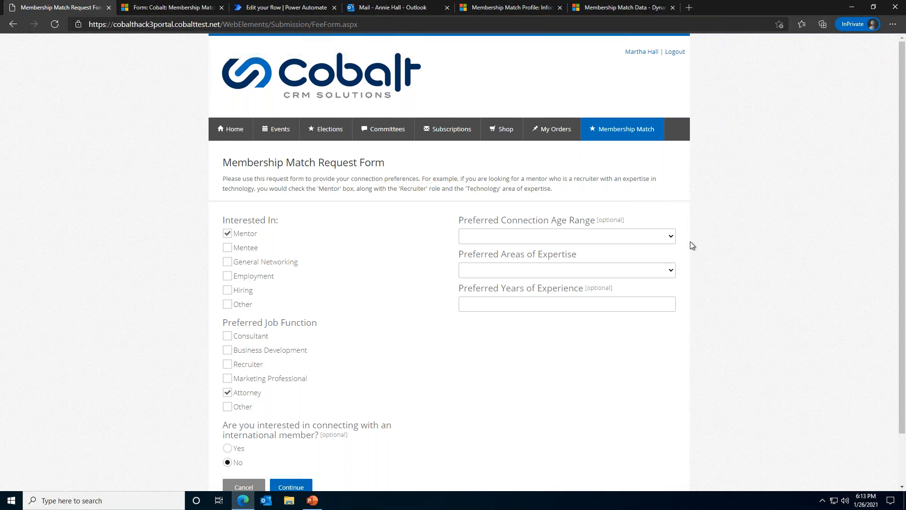
click(566, 236)
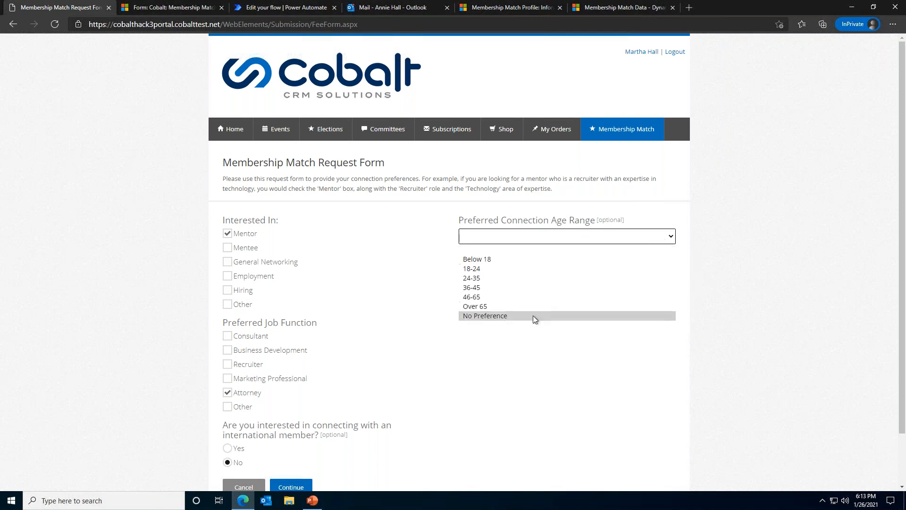
click(485, 316)
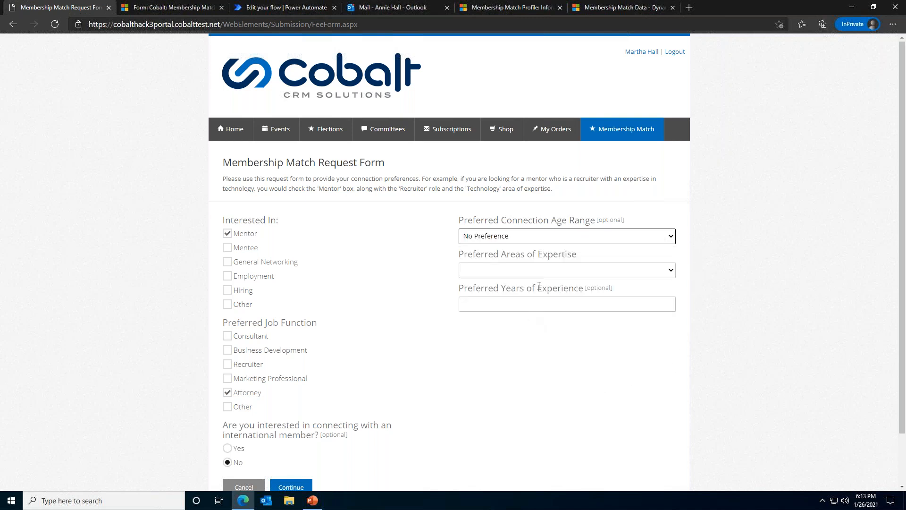
Set Technology expertise and 10 years of experience, then continue to the request summary.
click(566, 270)
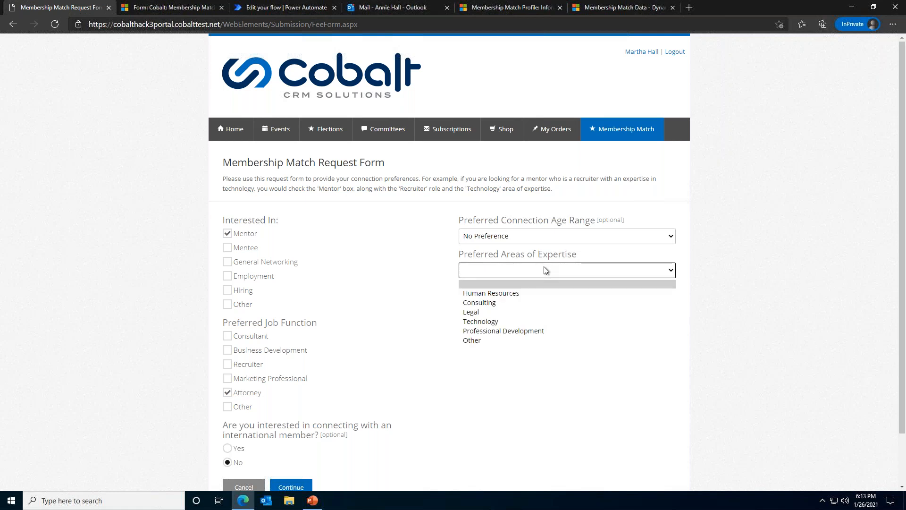
mouse_move(527, 319)
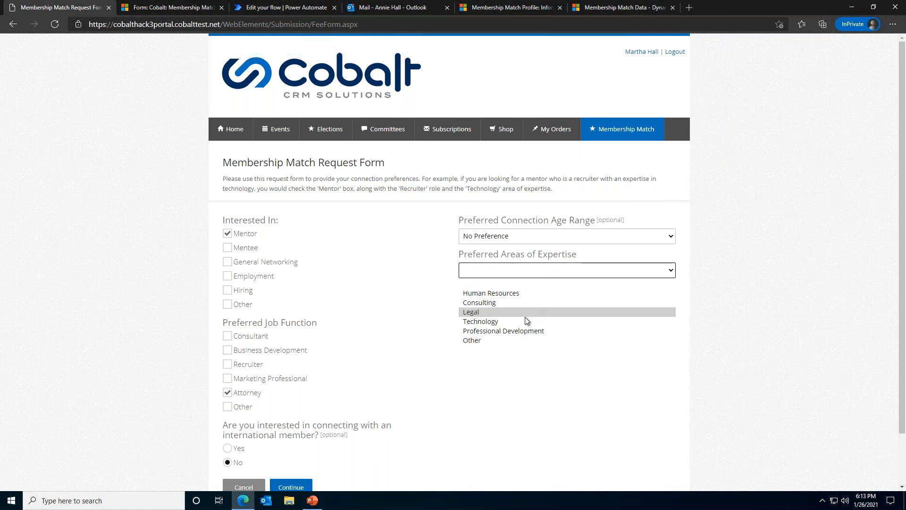
click(481, 321)
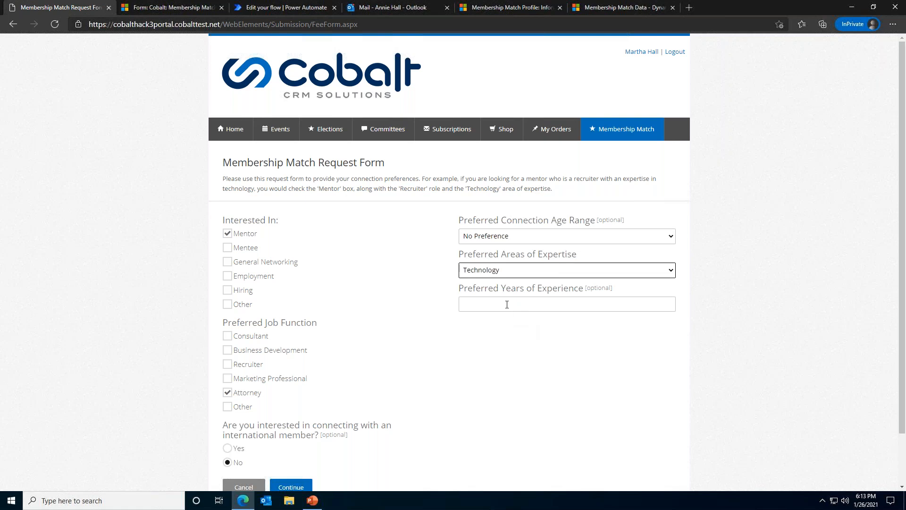
click(525, 304)
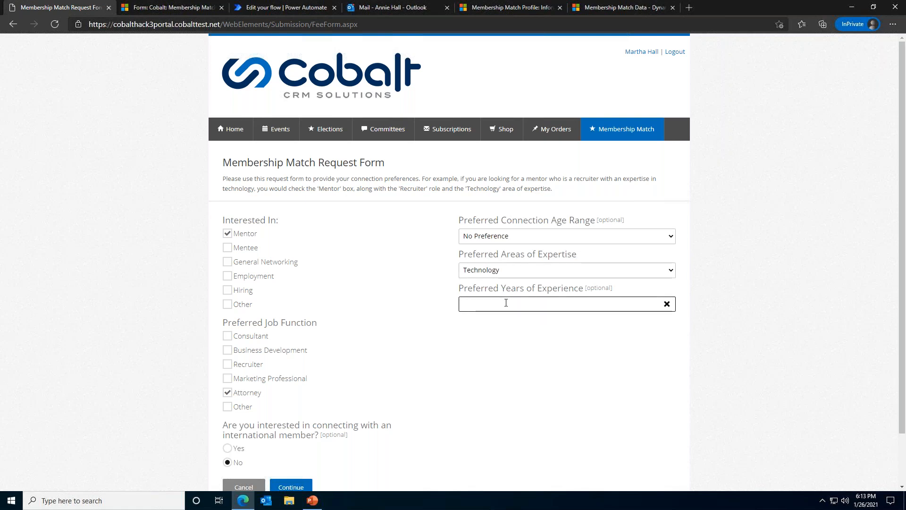
text(10)
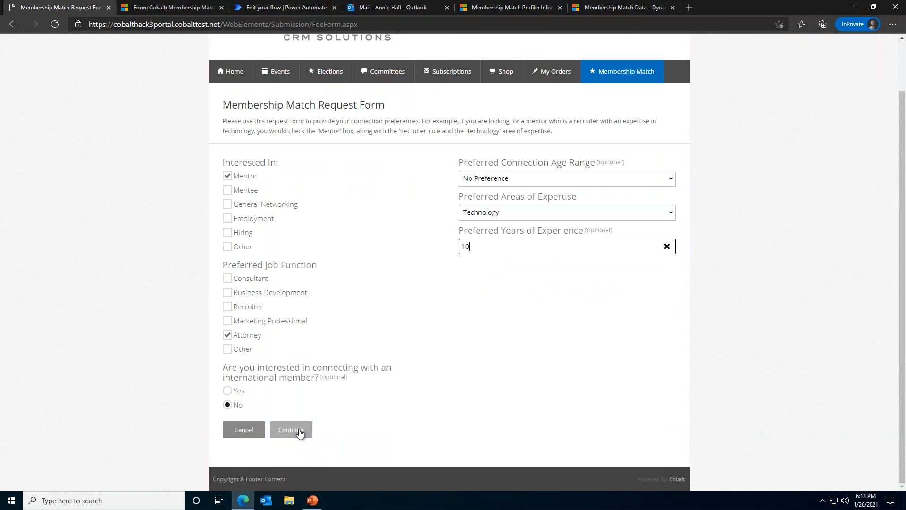
click(291, 430)
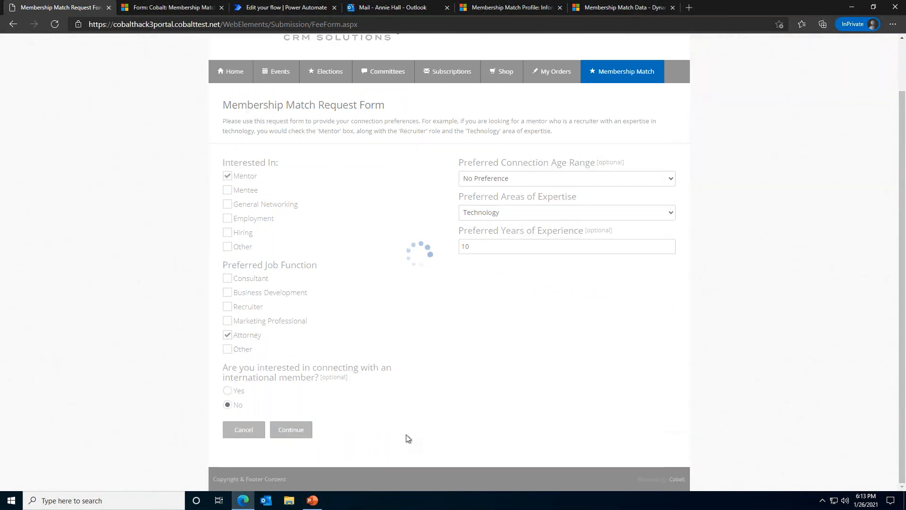
click(291, 429)
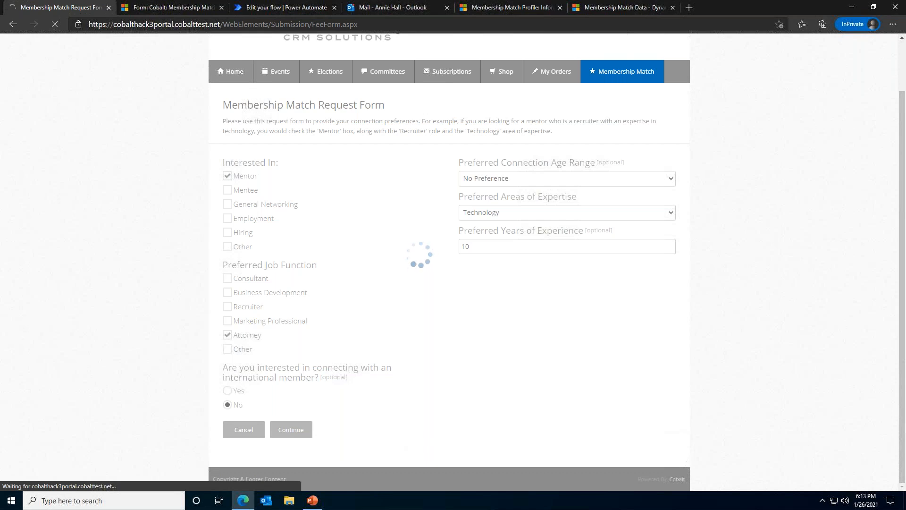
click(291, 428)
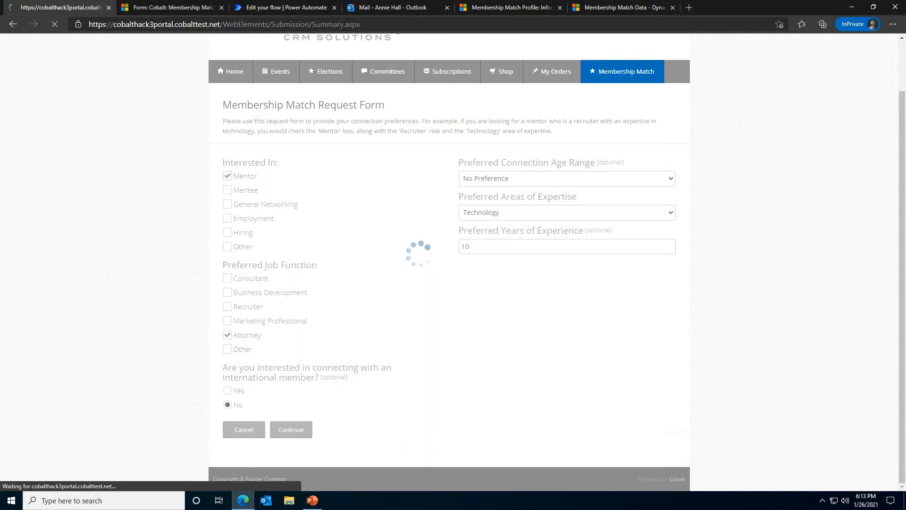
click(291, 430)
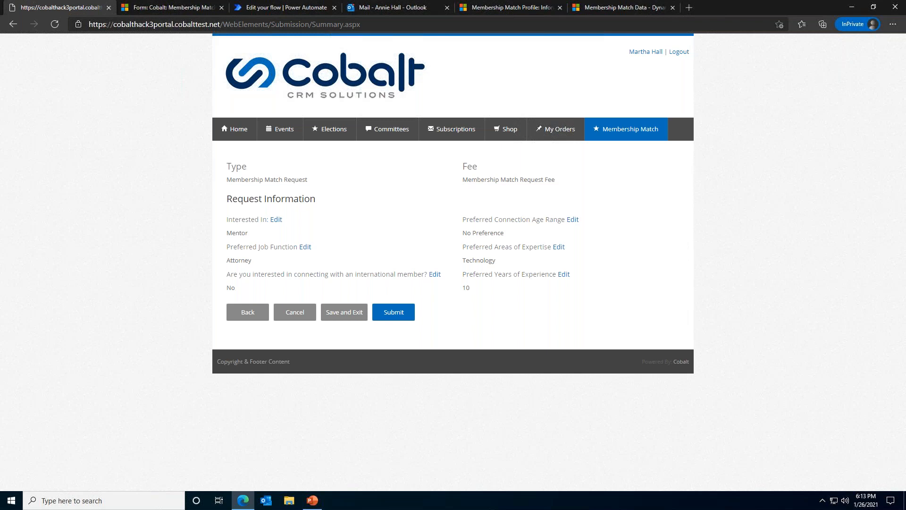
mouse_move(770, 439)
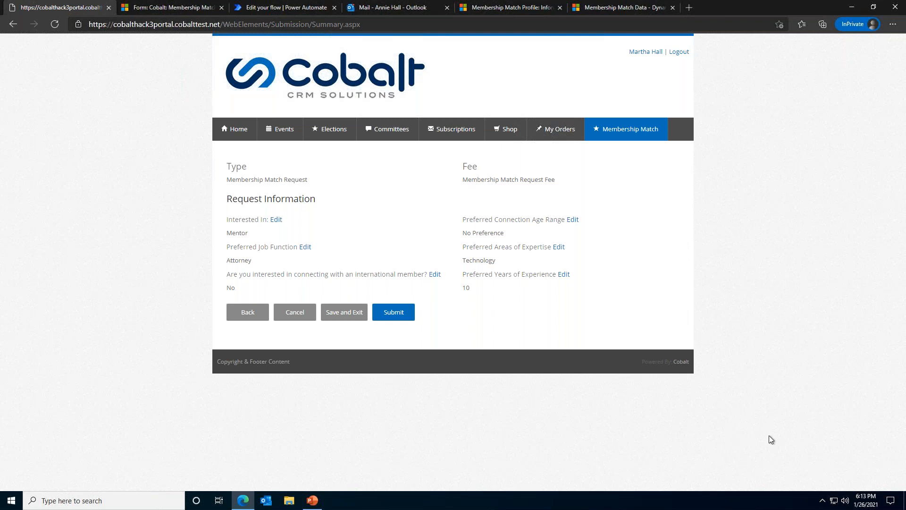
mouse_move(633, 304)
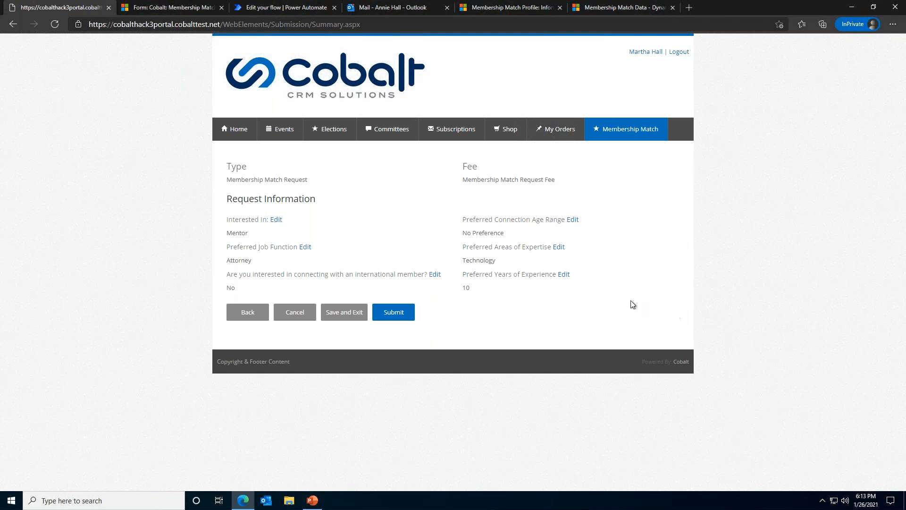
mouse_move(489, 323)
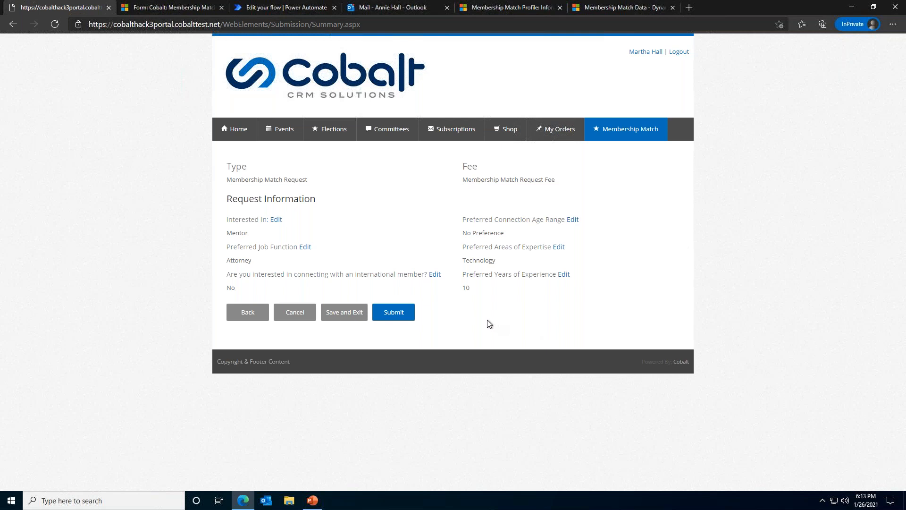
mouse_move(430, 317)
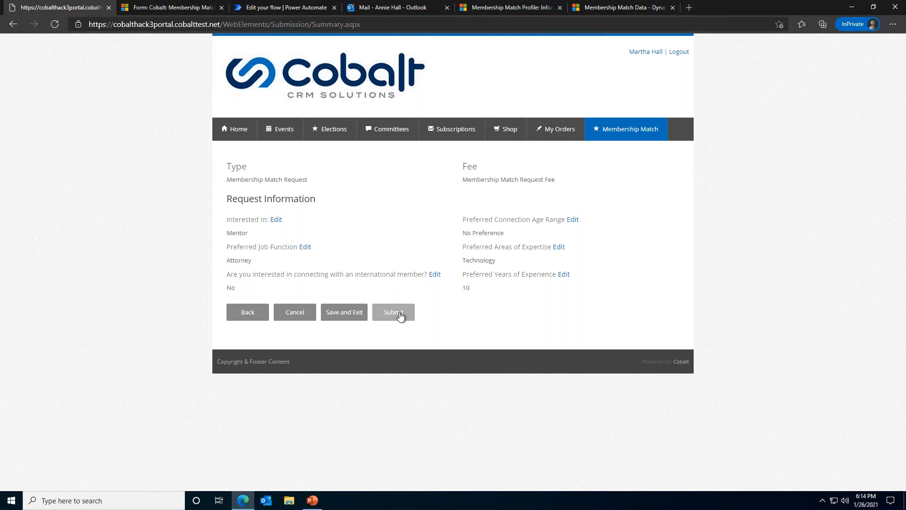
Submit the Membership Match request for its $0.00 receipt, then switch to the Power Automate tab.
click(393, 312)
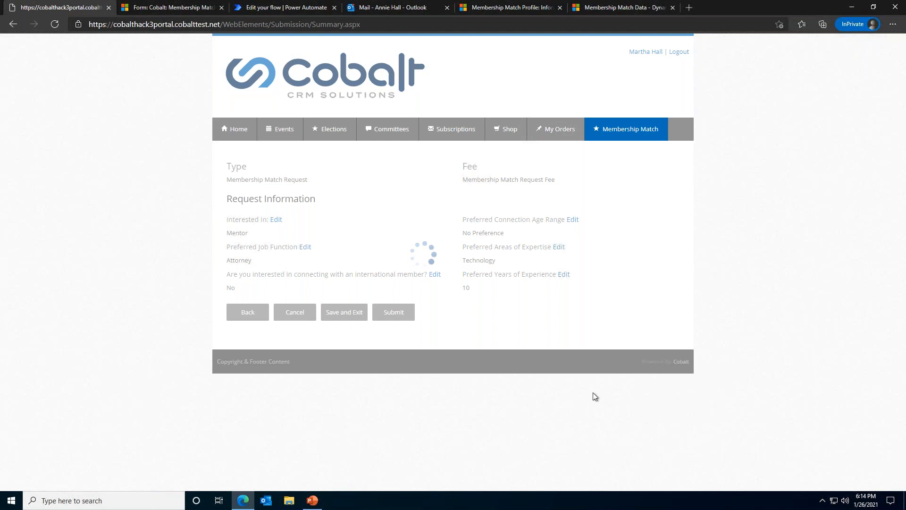
mouse_move(407, 376)
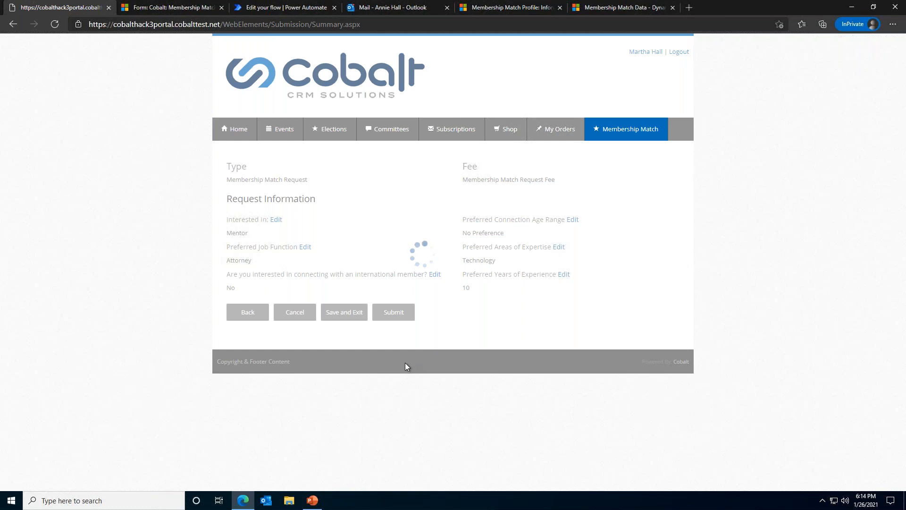
mouse_move(399, 342)
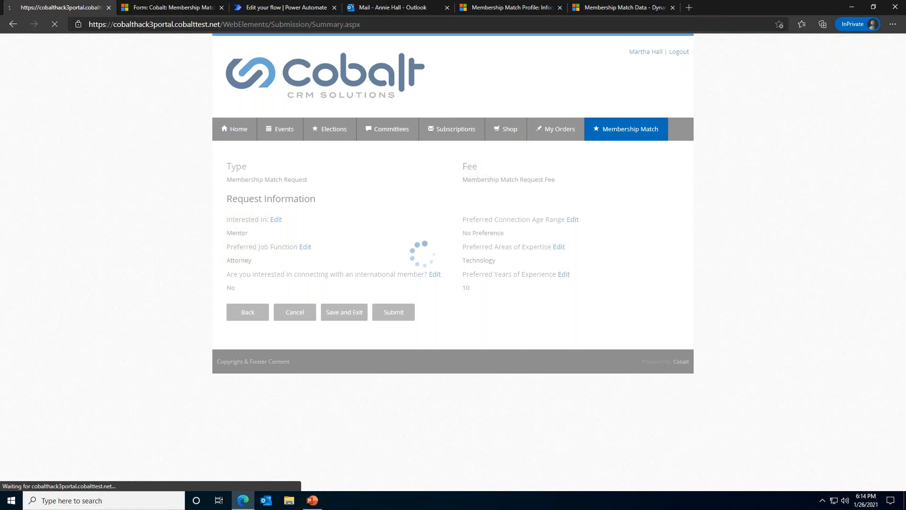
click(393, 311)
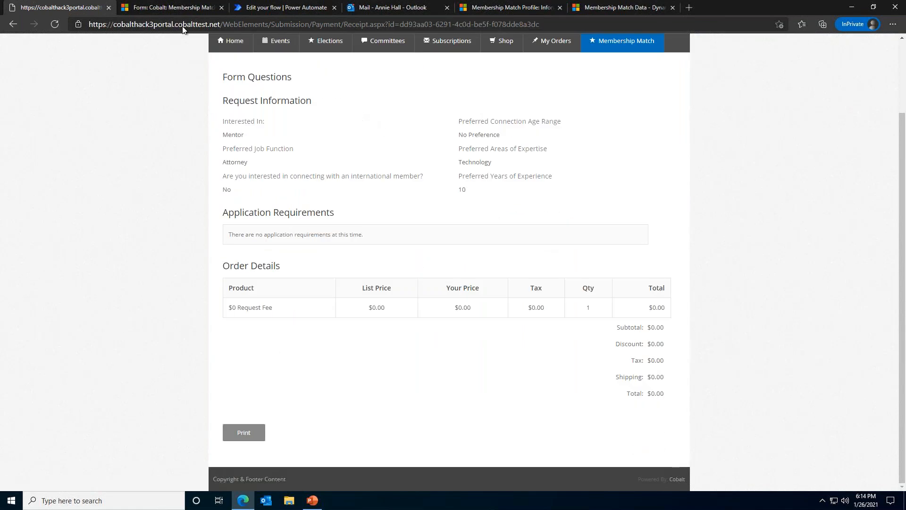
click(293, 7)
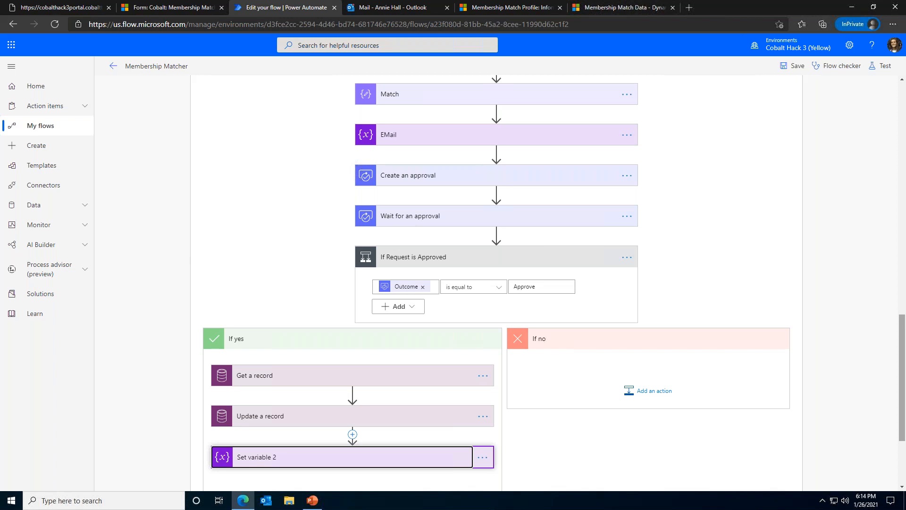
Switch to the Outlook mailbox holding the 'You have a new match!' approval email.
click(396, 7)
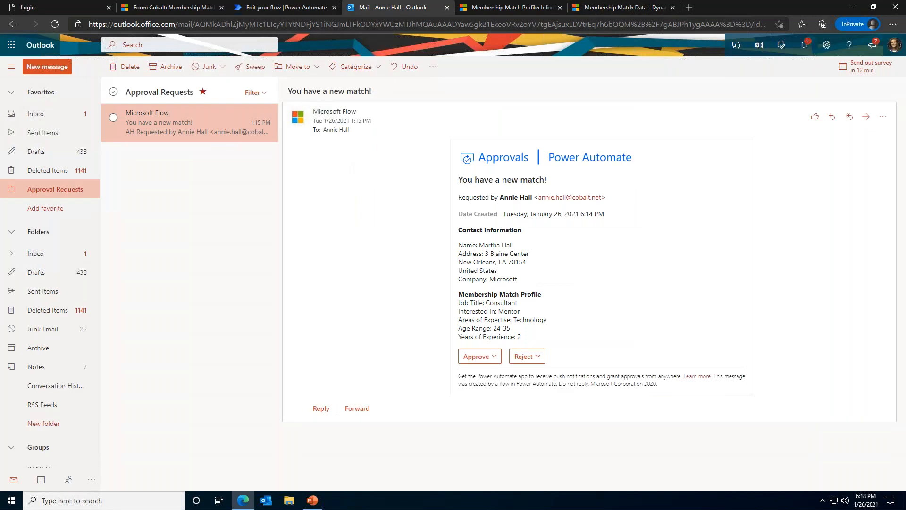
mouse_move(389, 444)
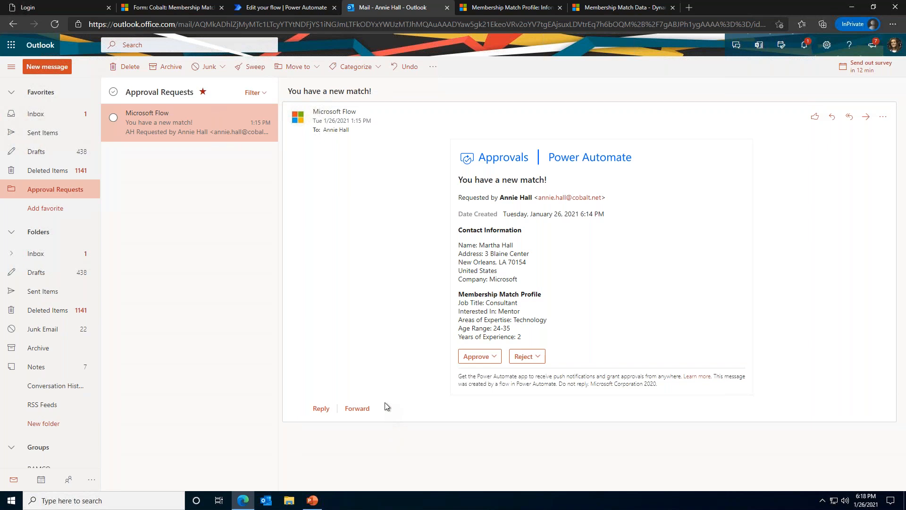
mouse_move(402, 379)
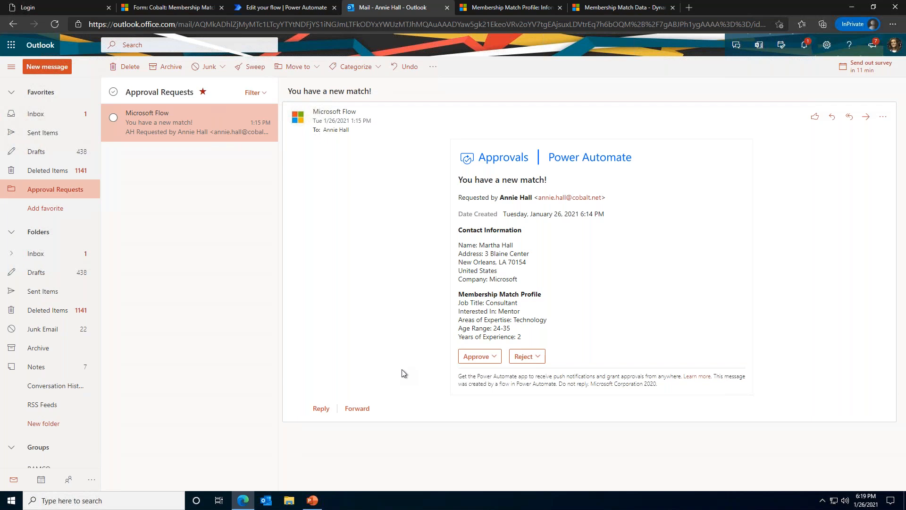
mouse_move(421, 369)
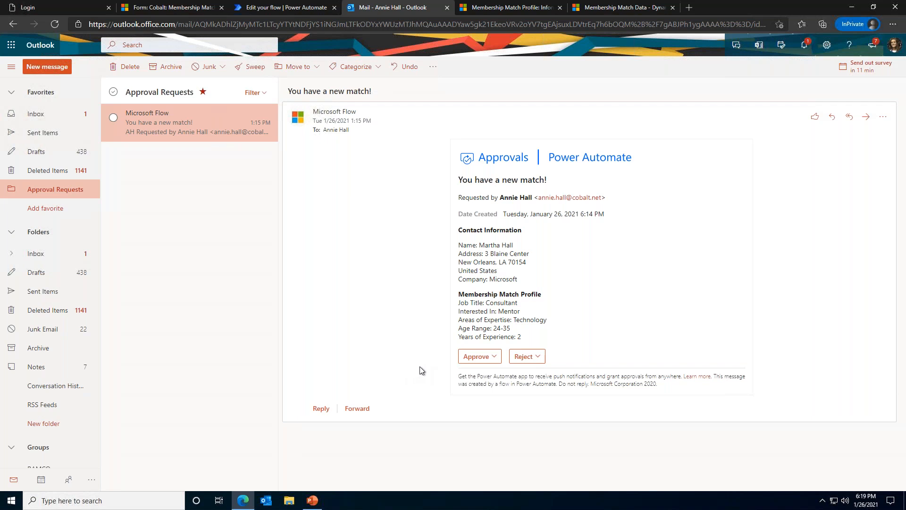
mouse_move(485, 357)
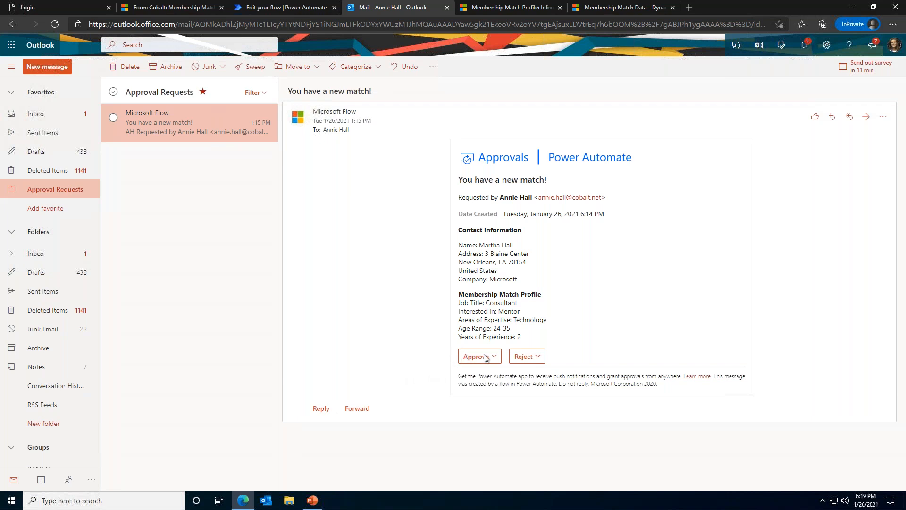
Approve the new match request and submit the response, then return to the portal's contact grid.
click(478, 356)
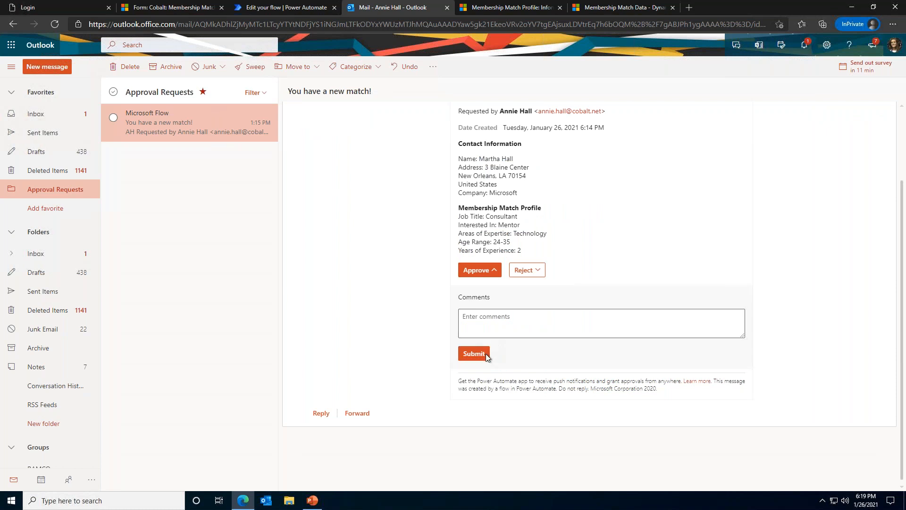
click(474, 353)
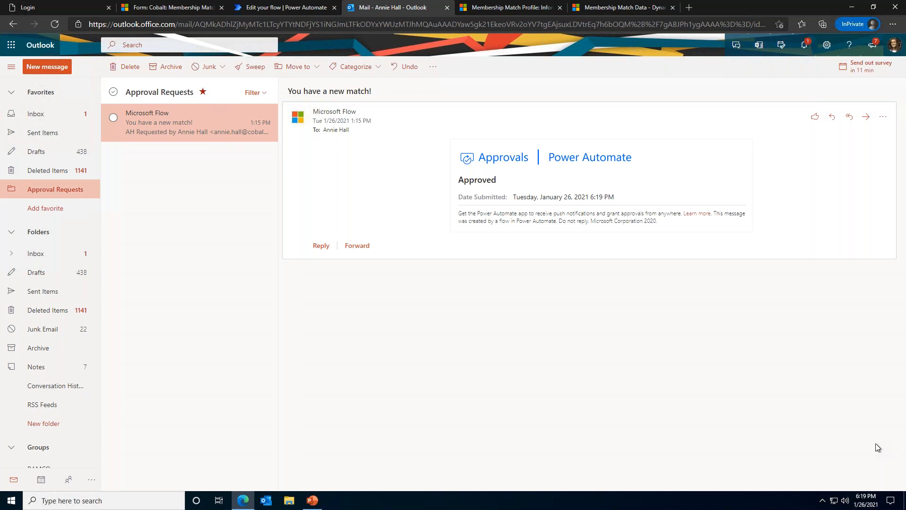
click(47, 6)
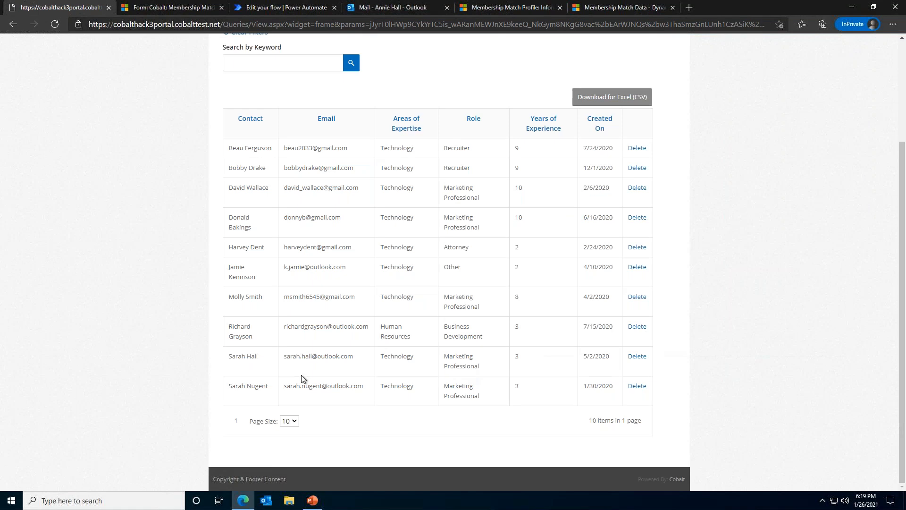
click(282, 62)
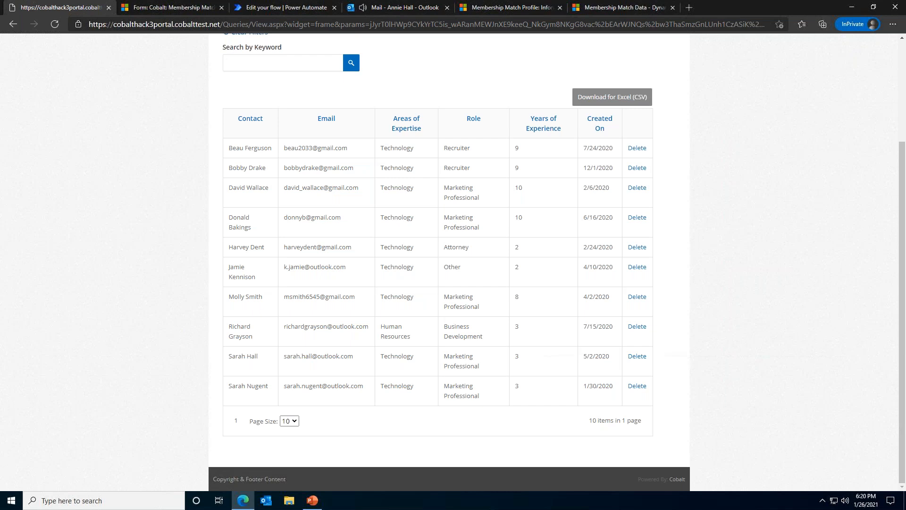
click(283, 62)
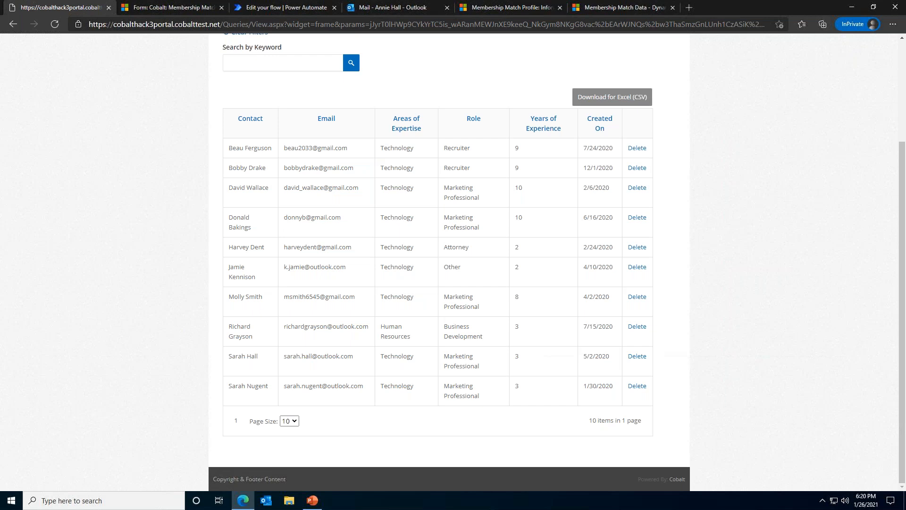
Show the Membership Match Data dashboard reporting 171 match requests in Dynamics 365.
click(630, 7)
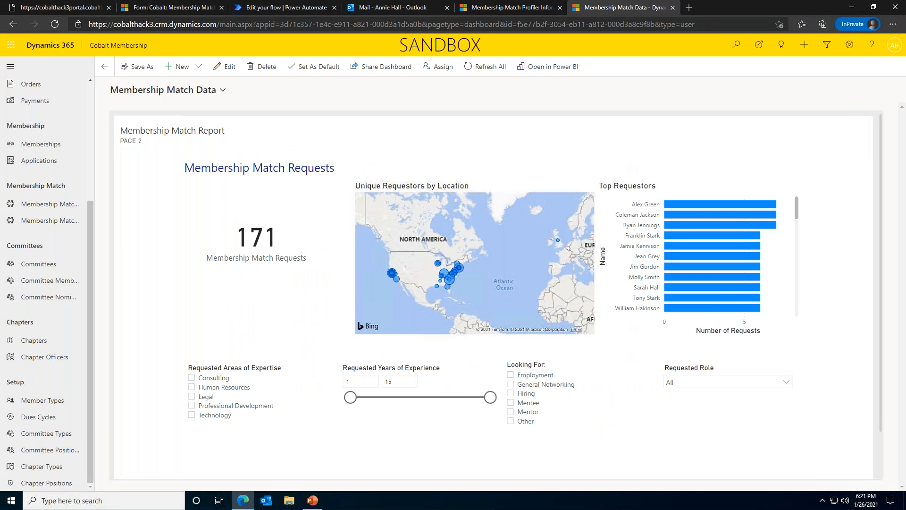
mouse_move(445, 404)
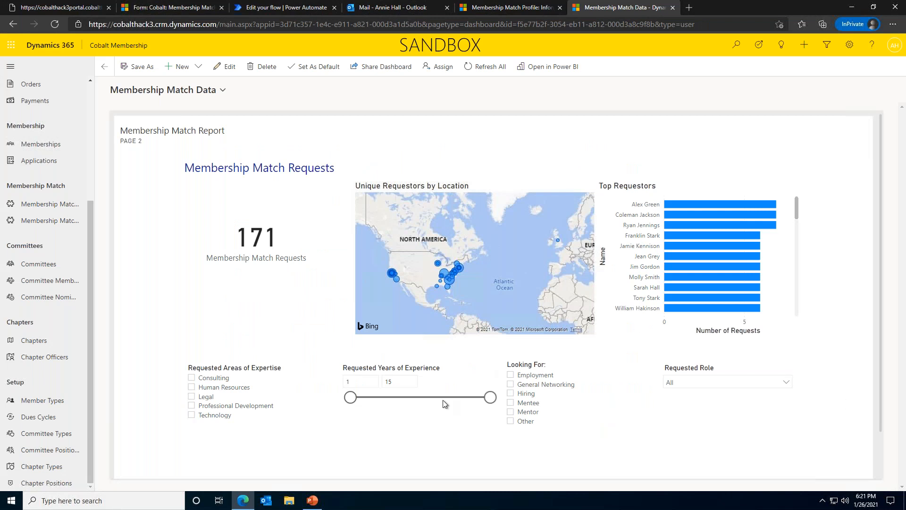
mouse_move(138, 284)
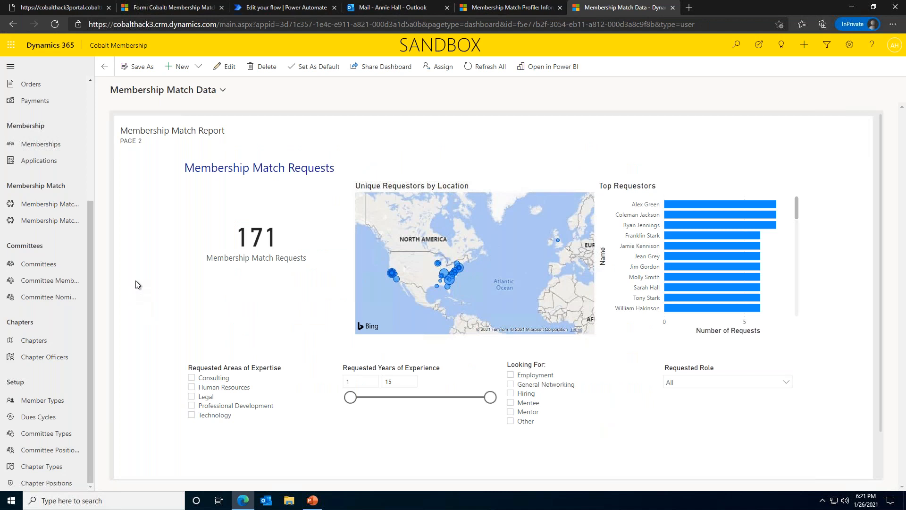
mouse_move(136, 277)
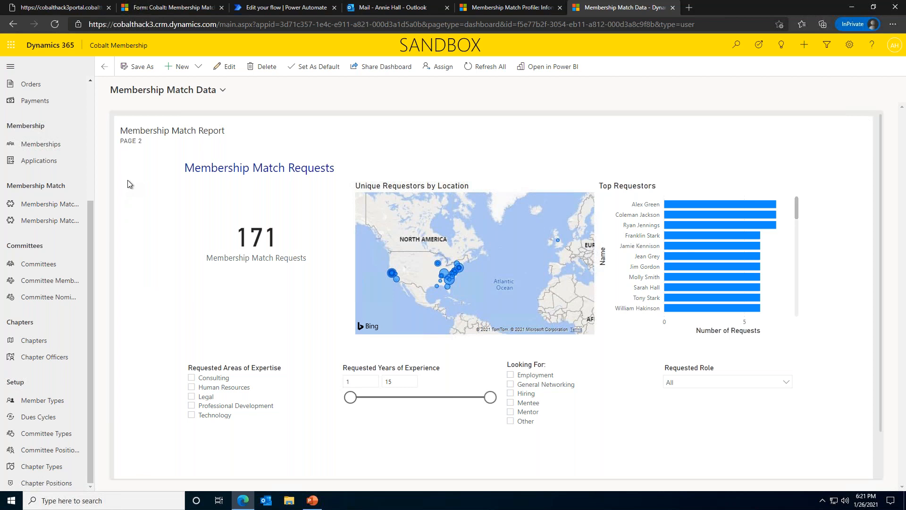
mouse_move(173, 136)
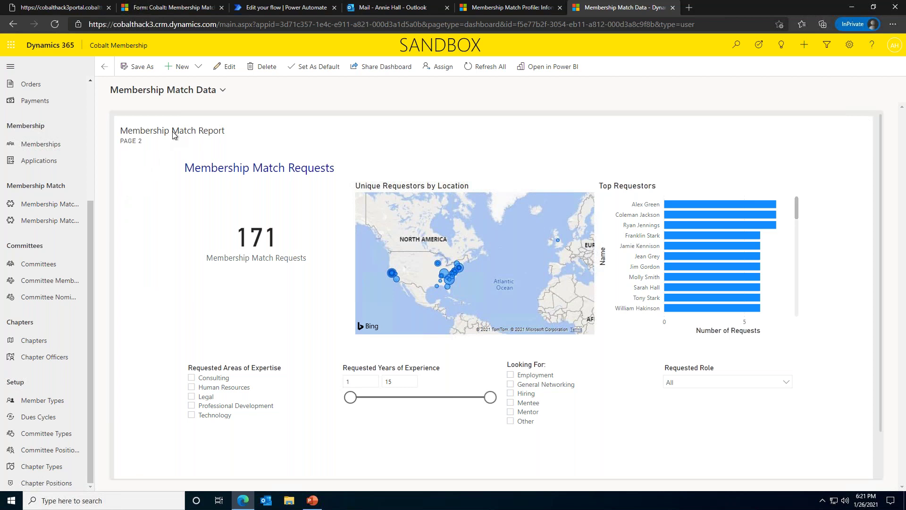
Enlarge the embedded Membership Match Requests report into its own Power BI window.
click(552, 67)
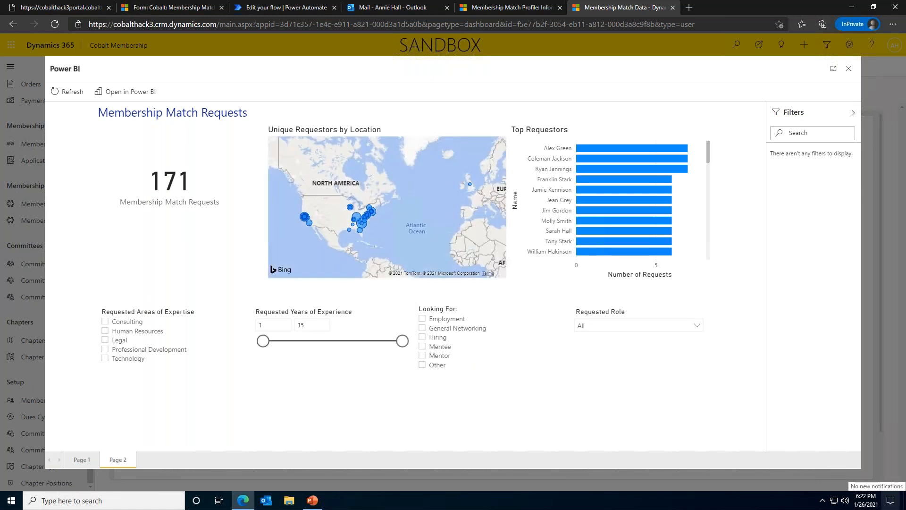
mouse_move(669, 480)
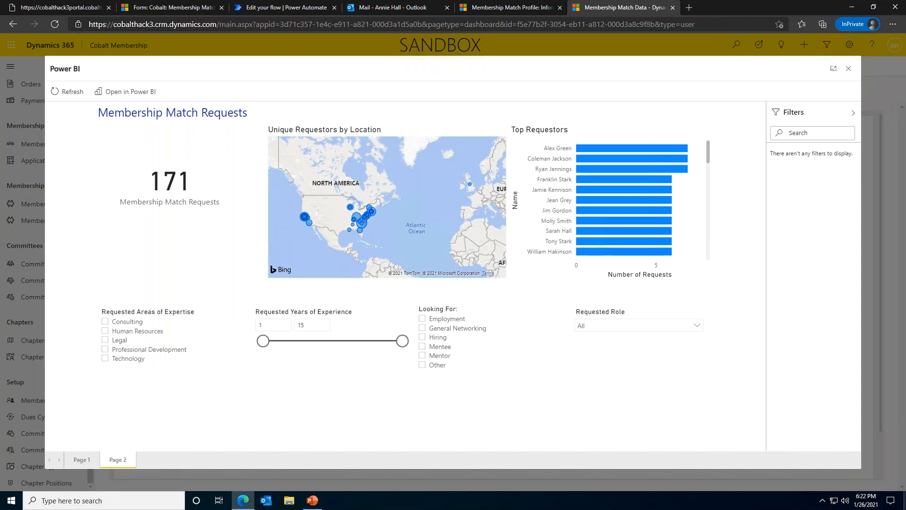
mouse_move(118, 136)
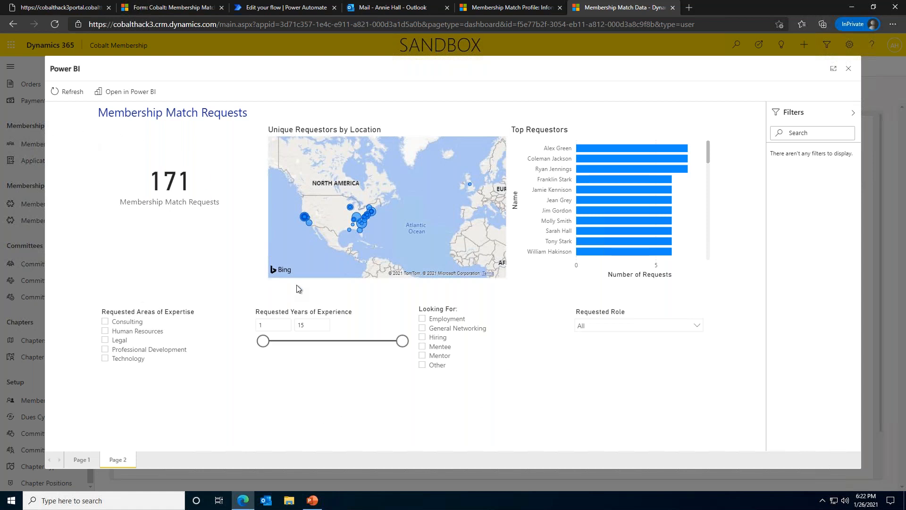
mouse_move(602, 274)
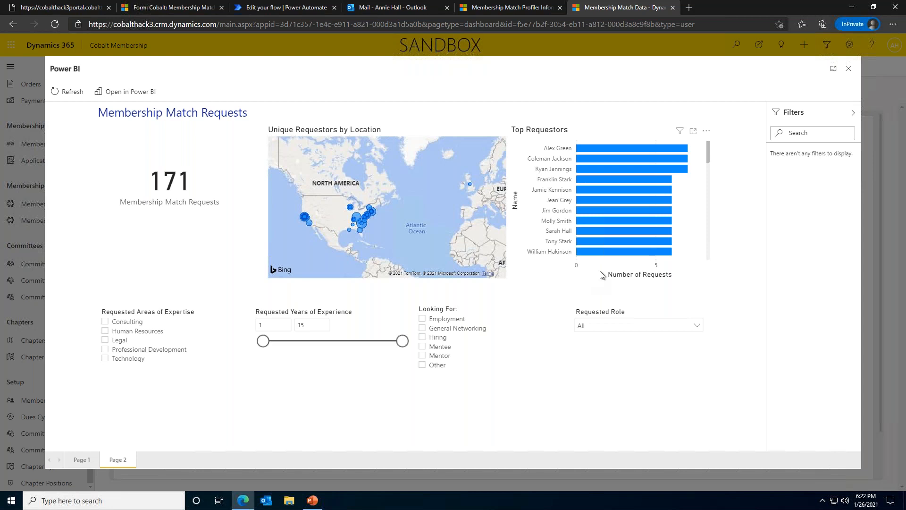
mouse_move(135, 413)
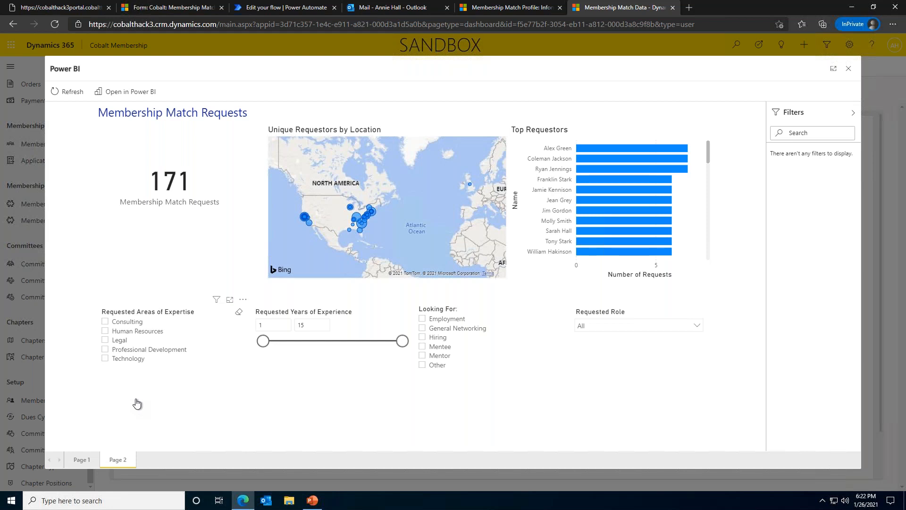
mouse_move(134, 398)
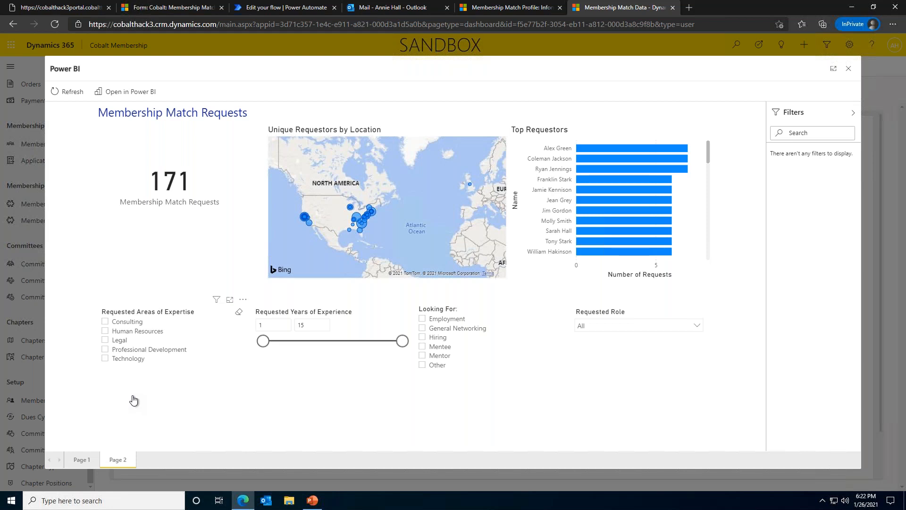
mouse_move(129, 393)
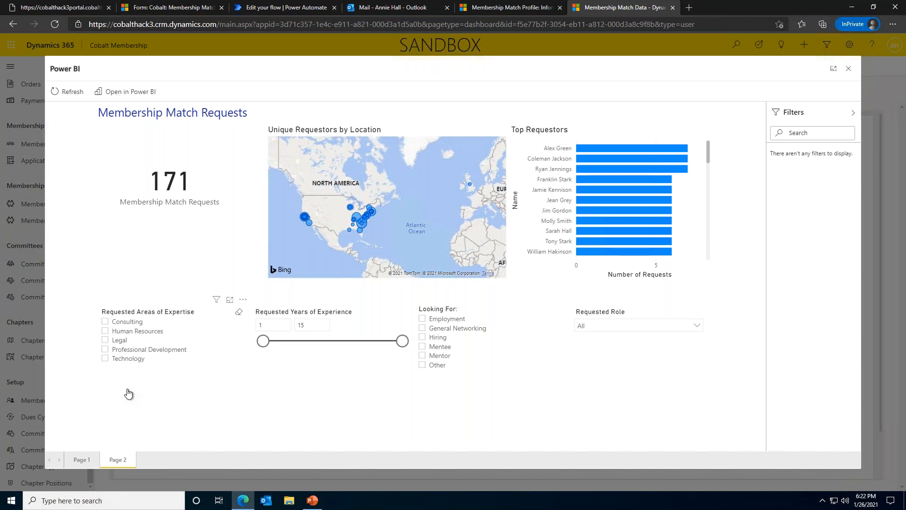
mouse_move(125, 387)
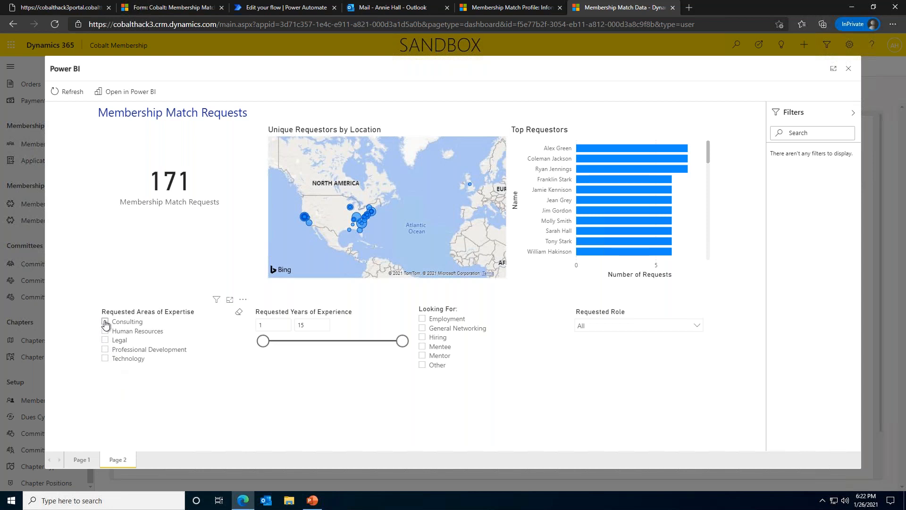
click(106, 320)
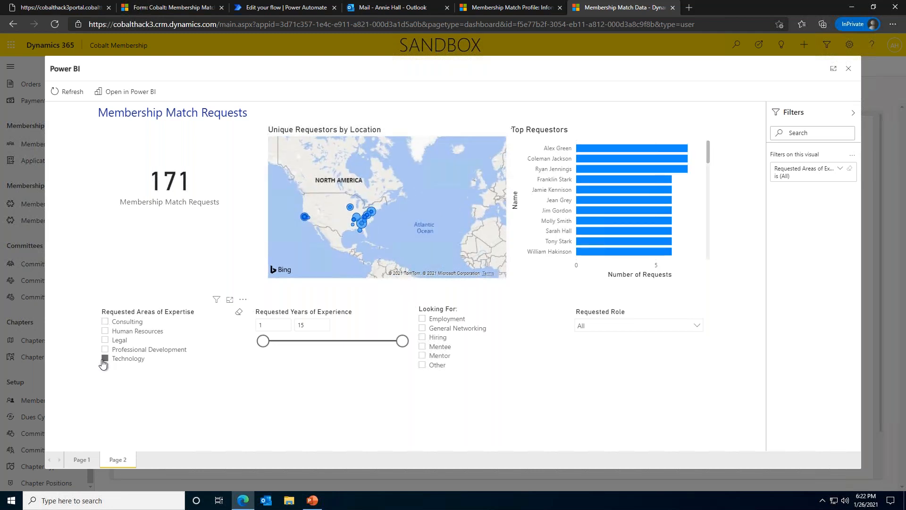
click(106, 358)
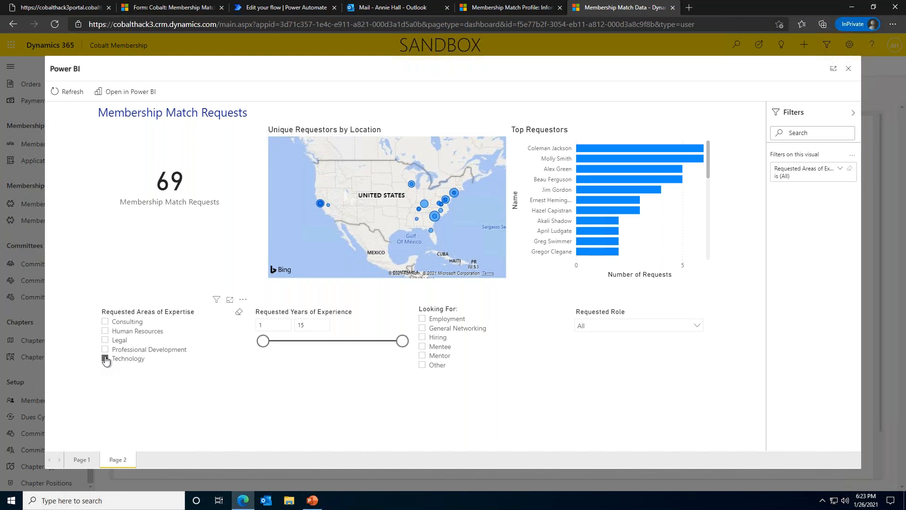
click(105, 359)
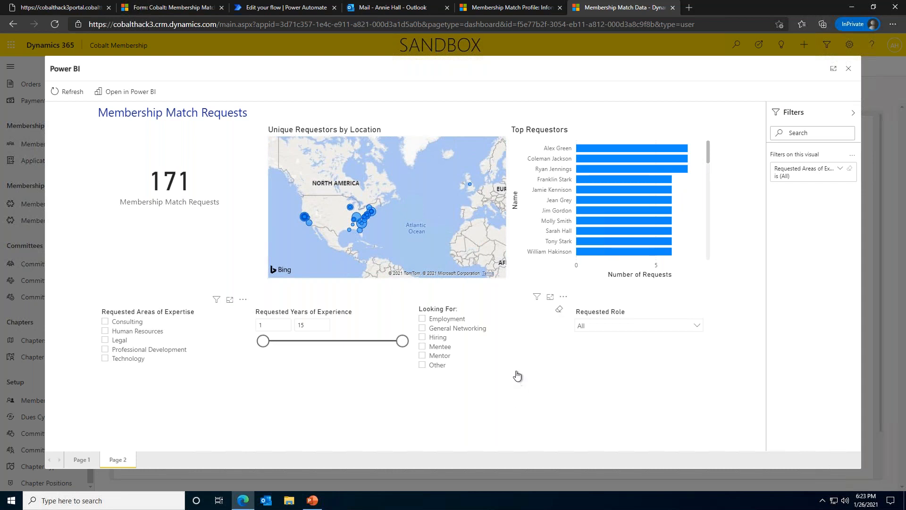
mouse_move(504, 335)
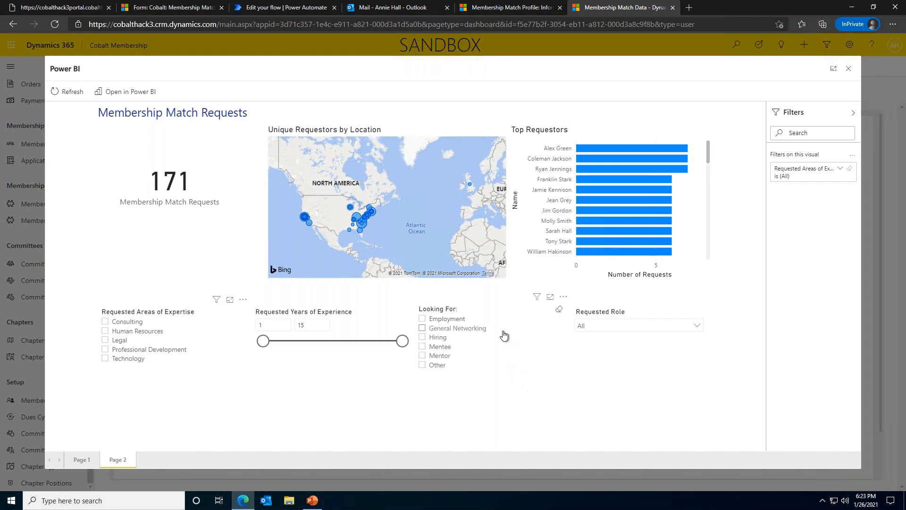
mouse_move(503, 334)
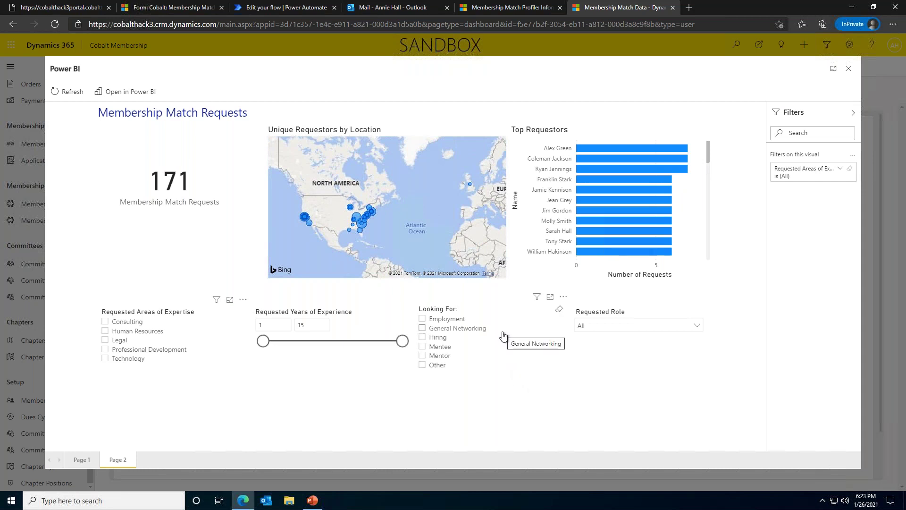
mouse_move(500, 335)
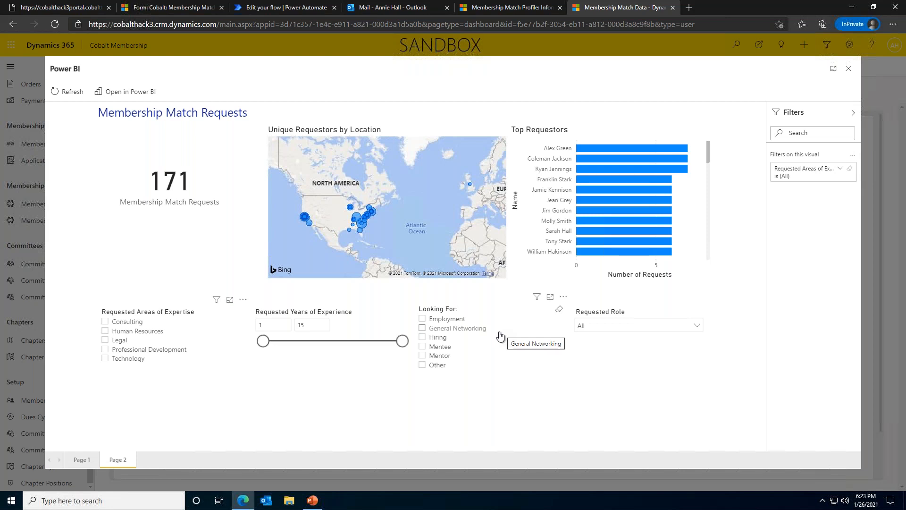
mouse_move(491, 334)
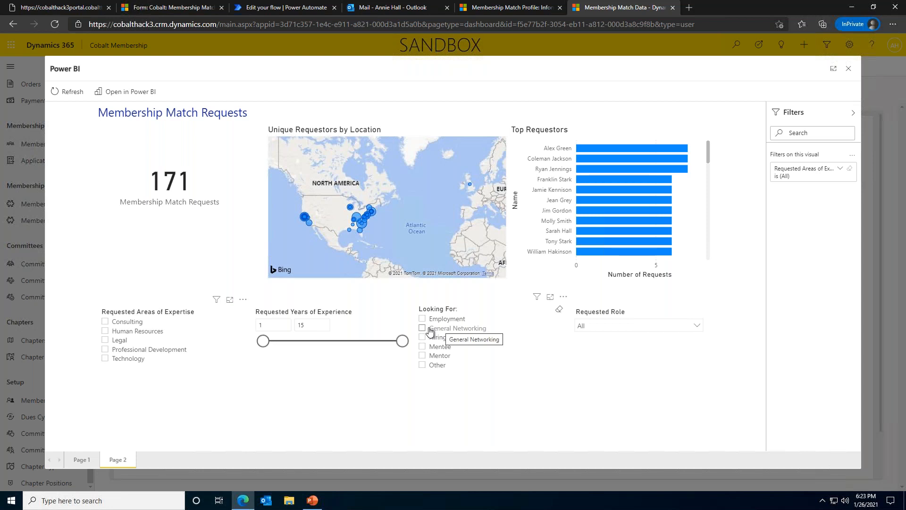
click(421, 329)
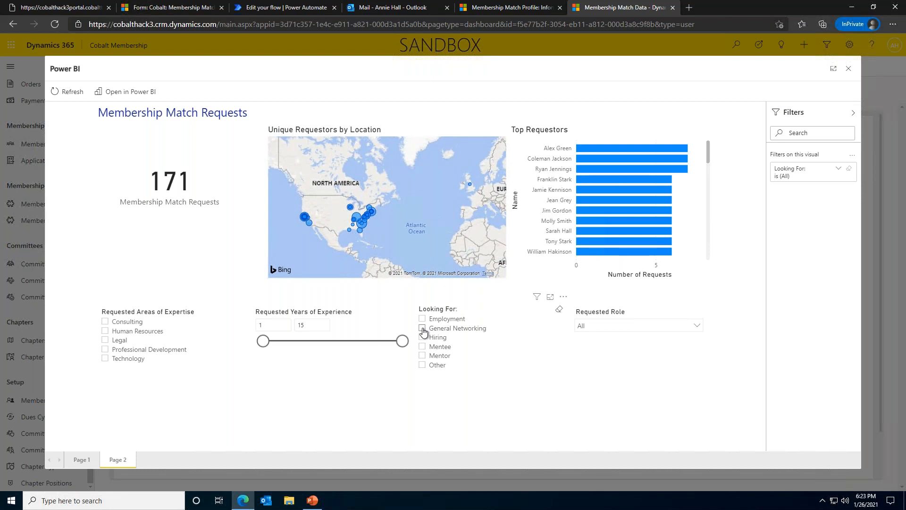
mouse_move(422, 321)
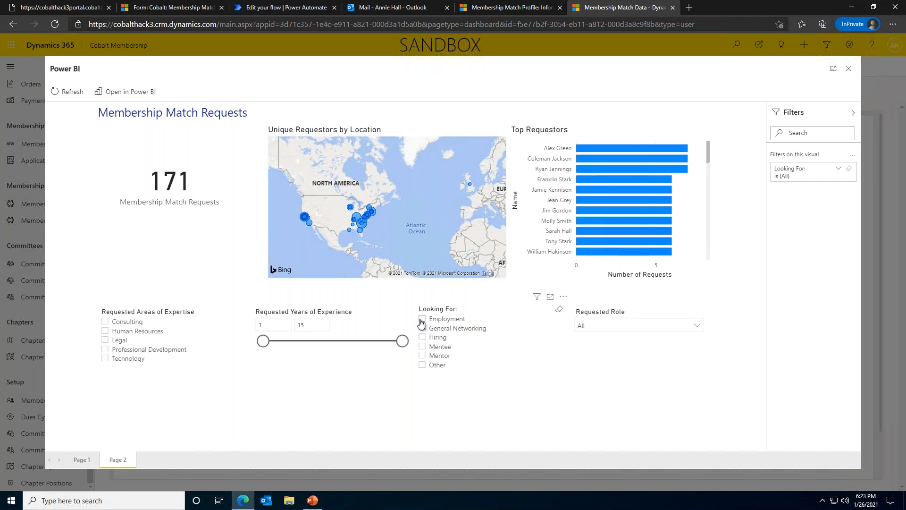
click(422, 319)
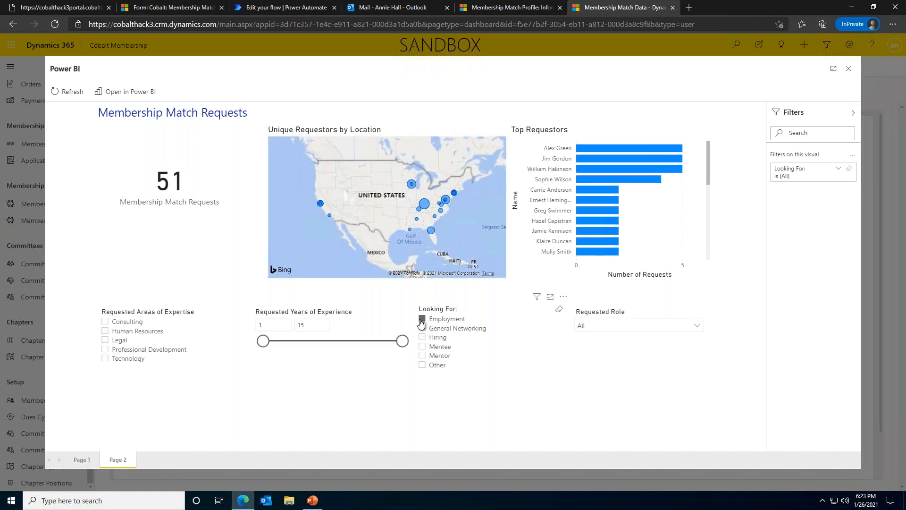
click(422, 319)
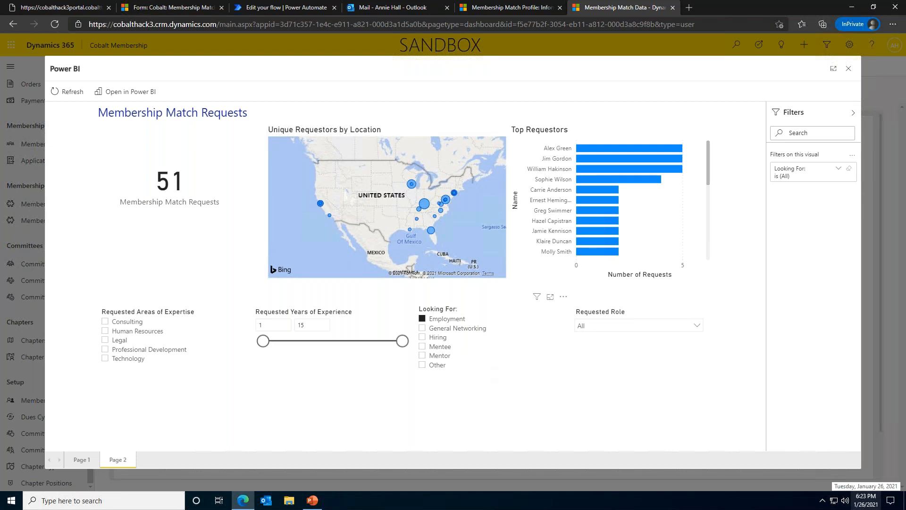
mouse_move(623, 381)
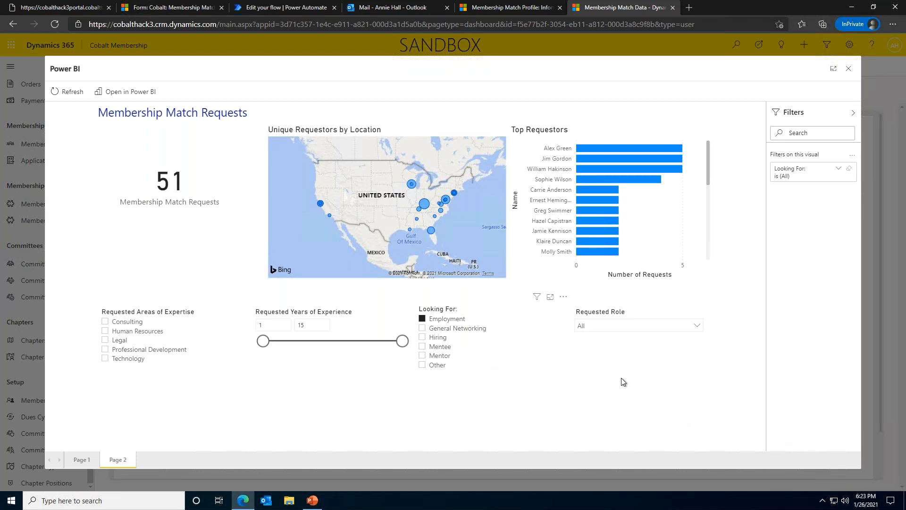
mouse_move(456, 319)
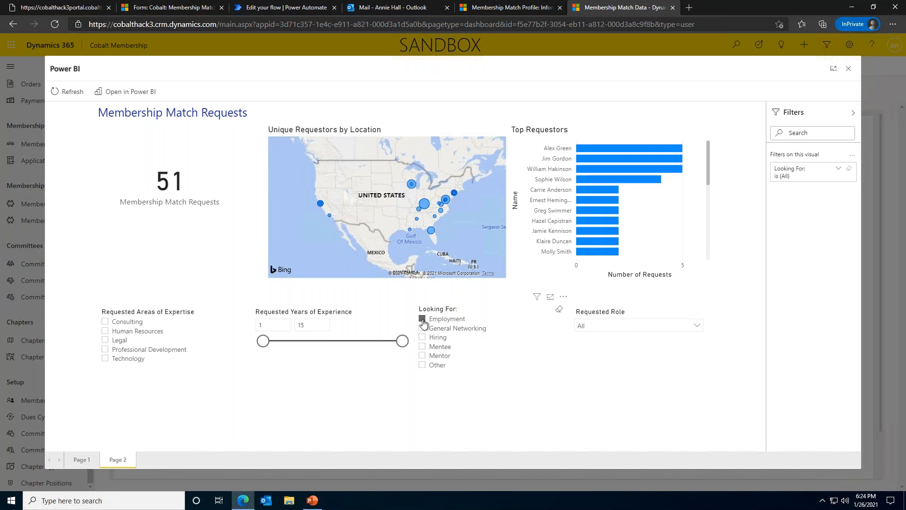
click(422, 319)
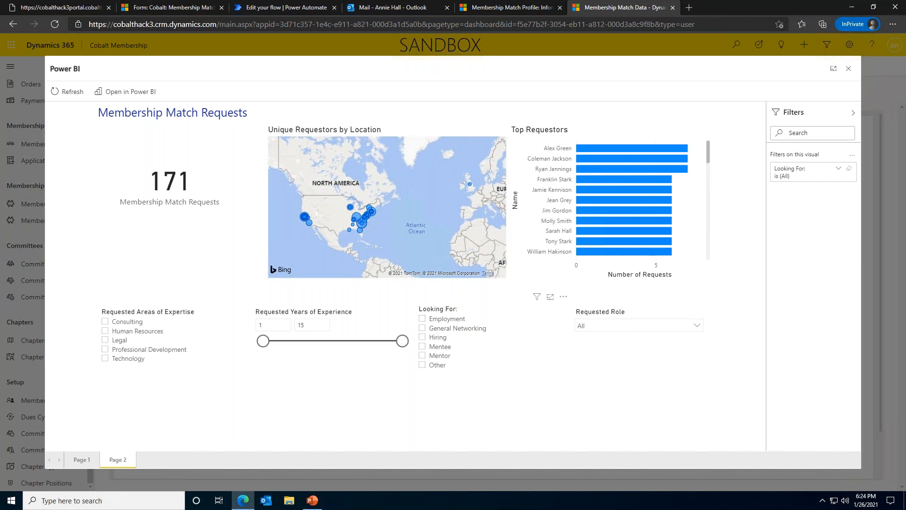